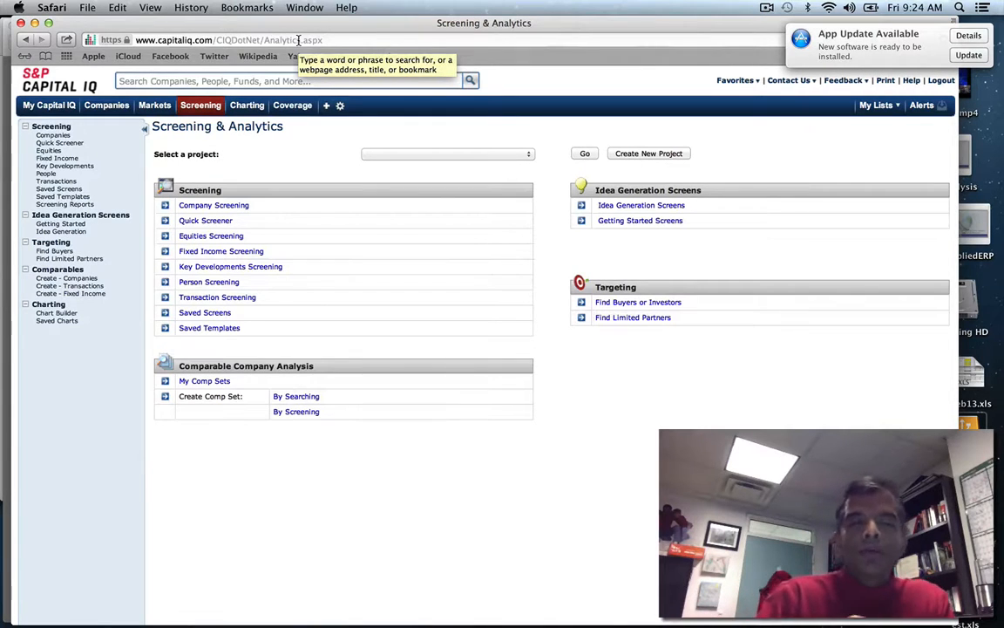
Browse the Companies and Screening menus, then launch Company Screening from Screening & Analytics
click(106, 105)
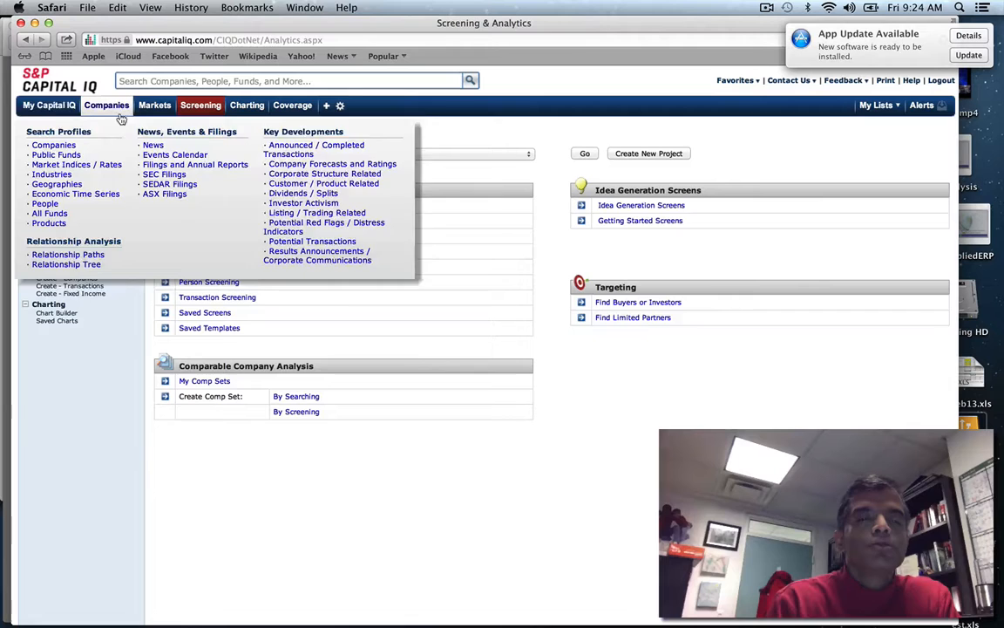
click(200, 104)
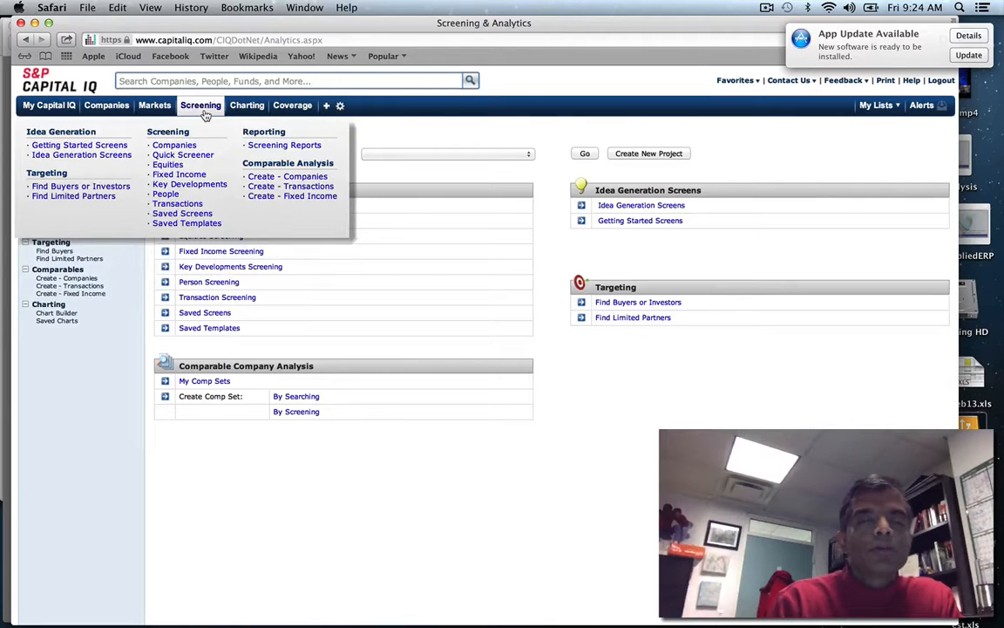
click(200, 104)
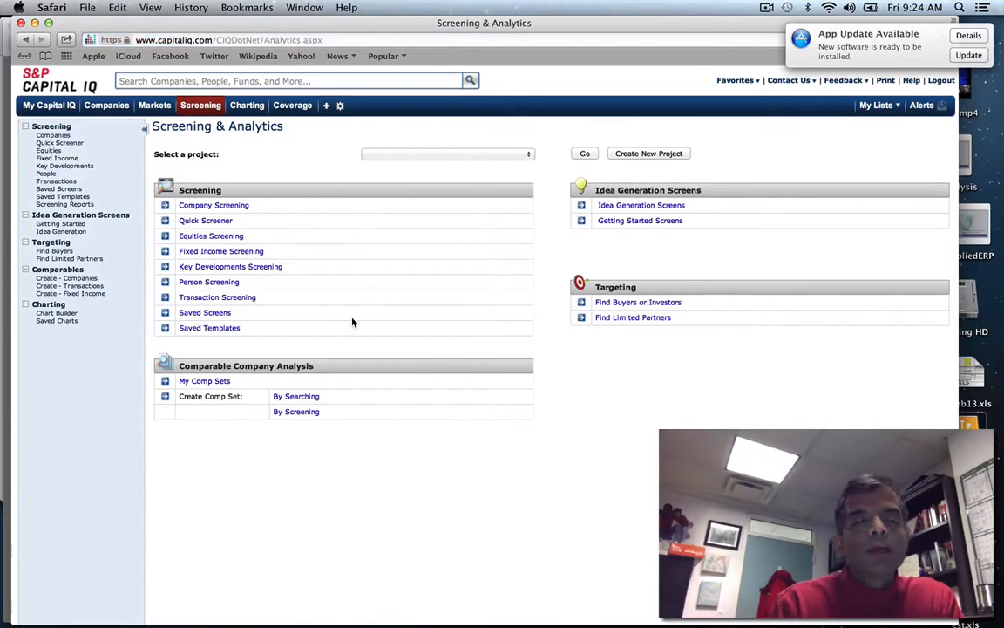
click(212, 206)
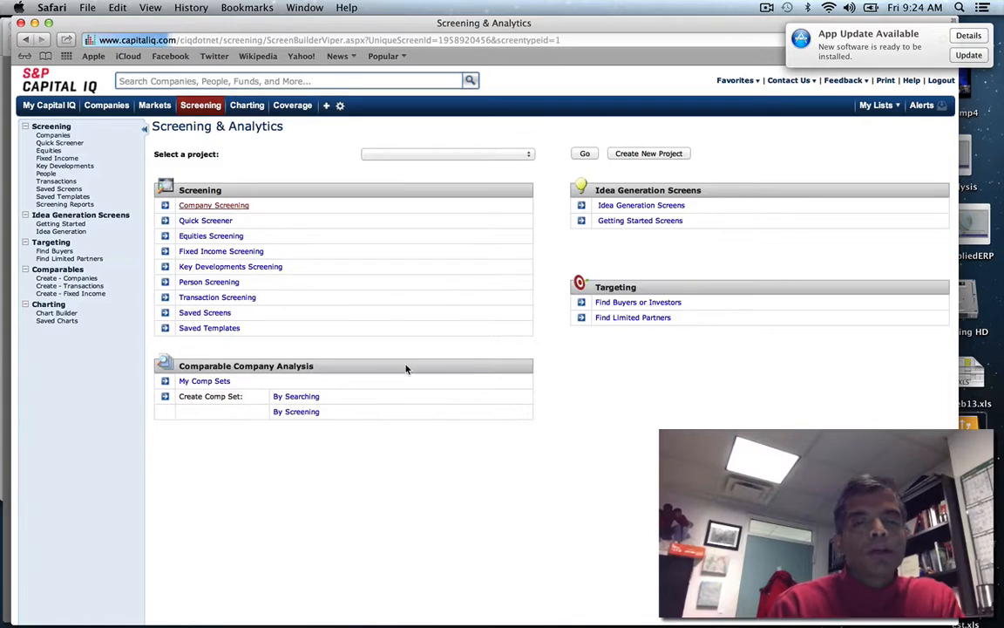
Add Company Type: Public Company as the first screening criterion (60,548 companies)
click(213, 206)
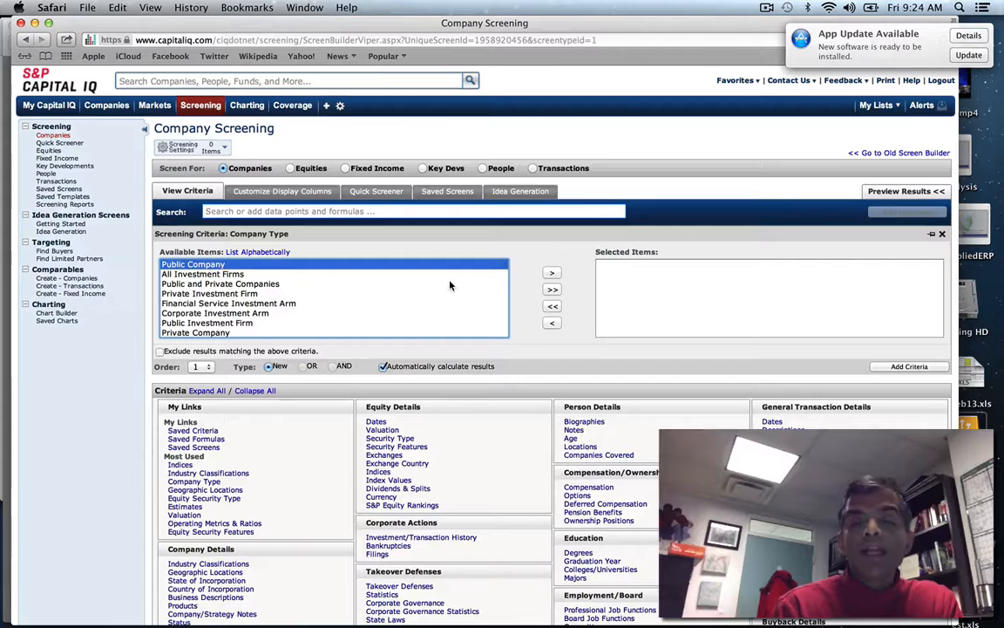
click(551, 272)
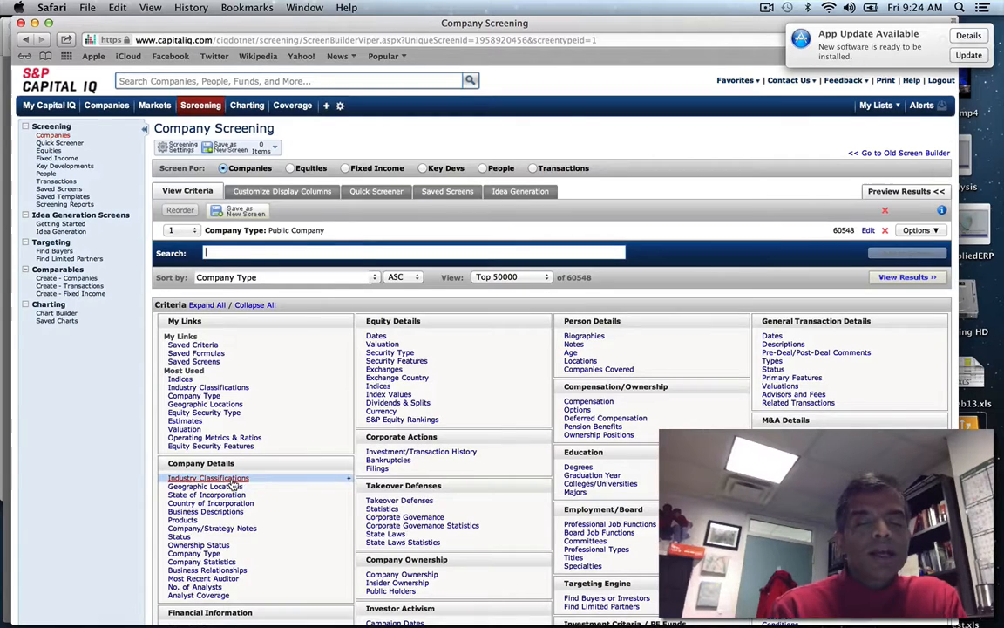
In Industry Classifications, drill down Industrials > Capital Goods > Machinery
click(208, 478)
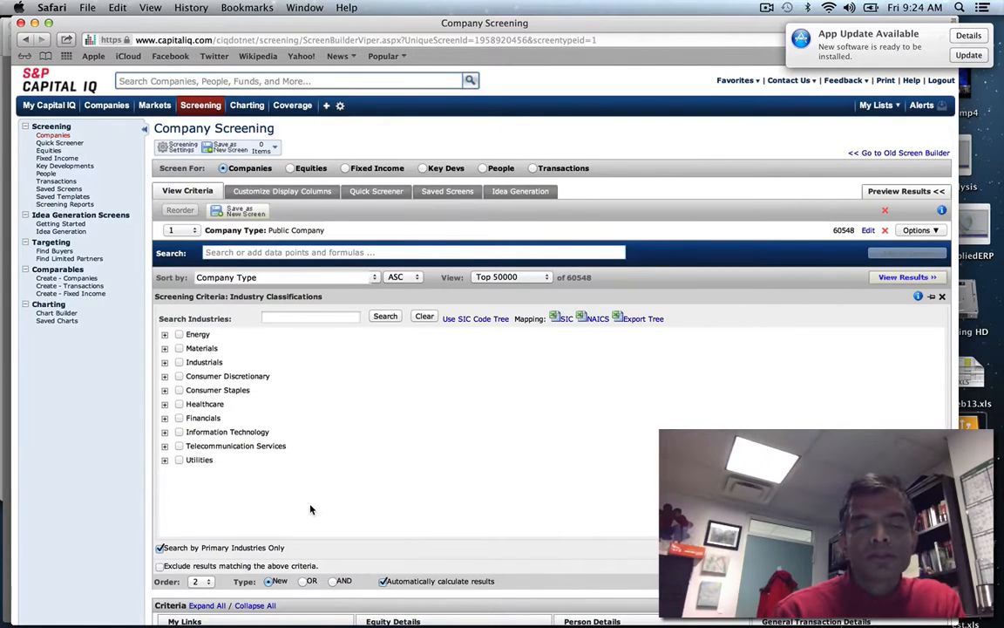
mouse_move(234, 443)
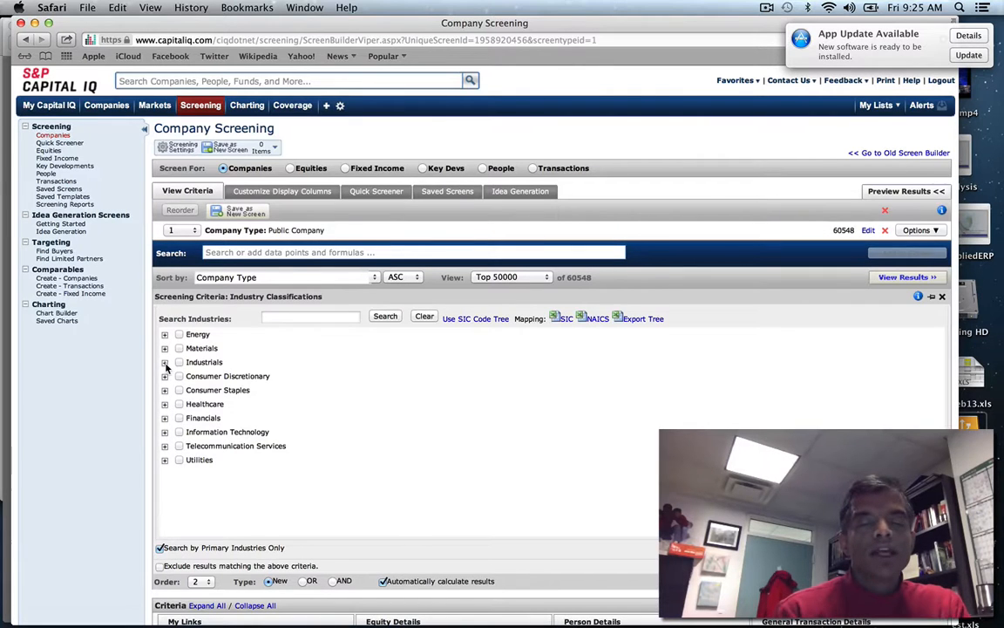
click(164, 360)
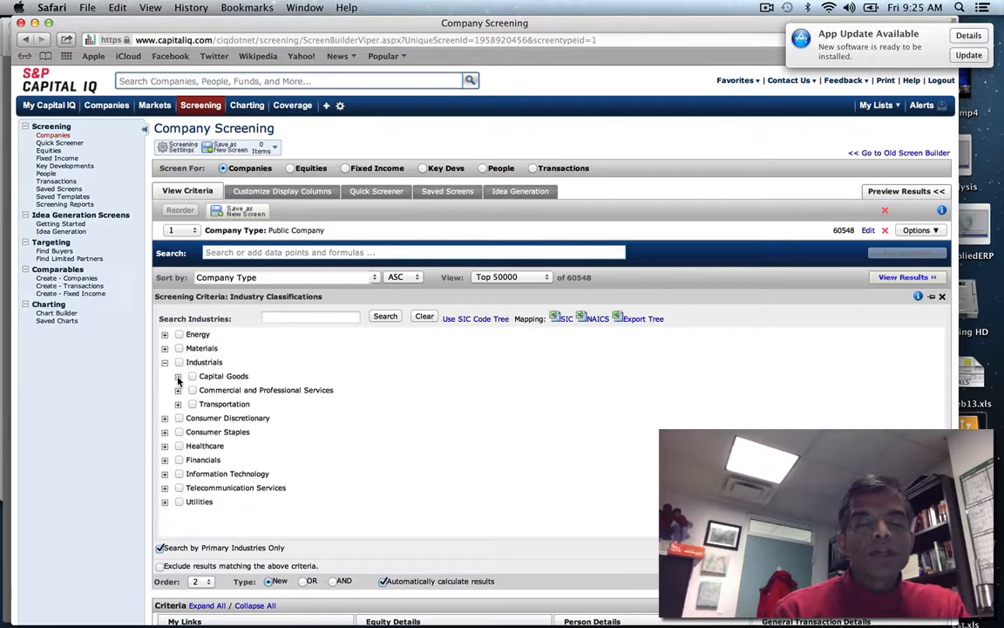
click(178, 376)
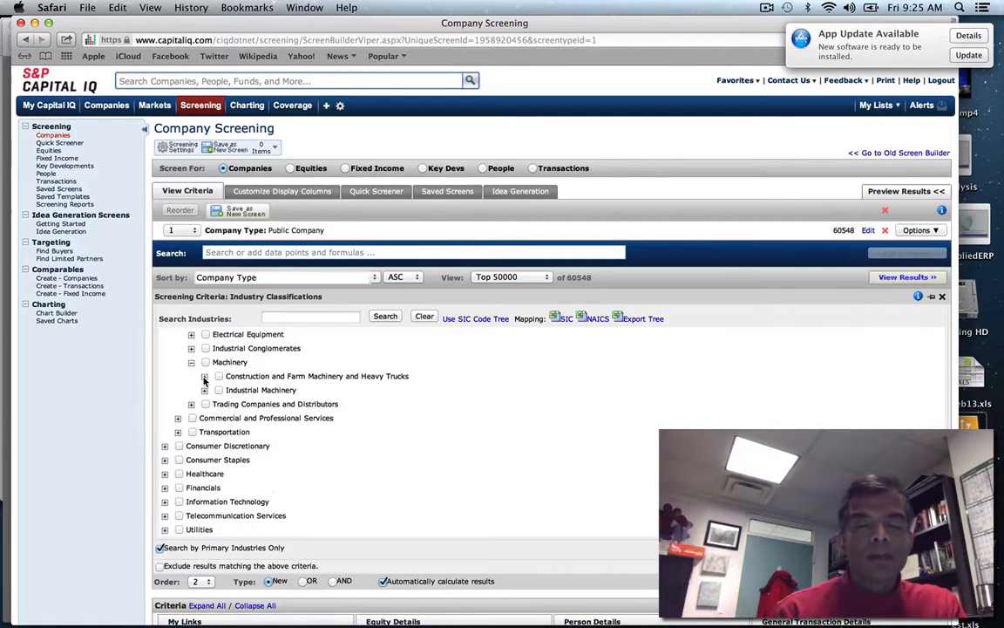
click(204, 377)
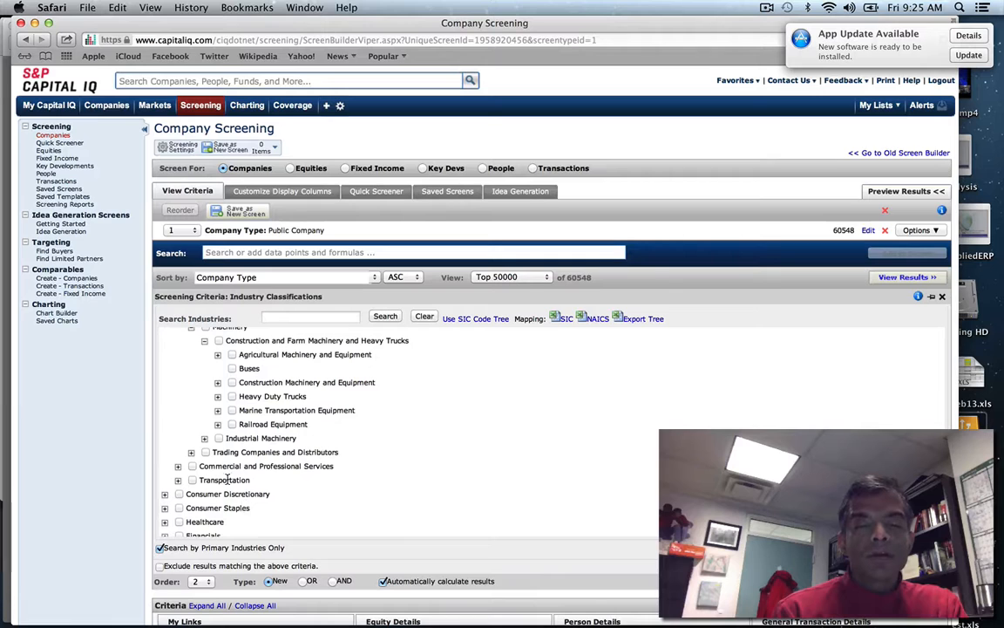
scroll(down, 3)
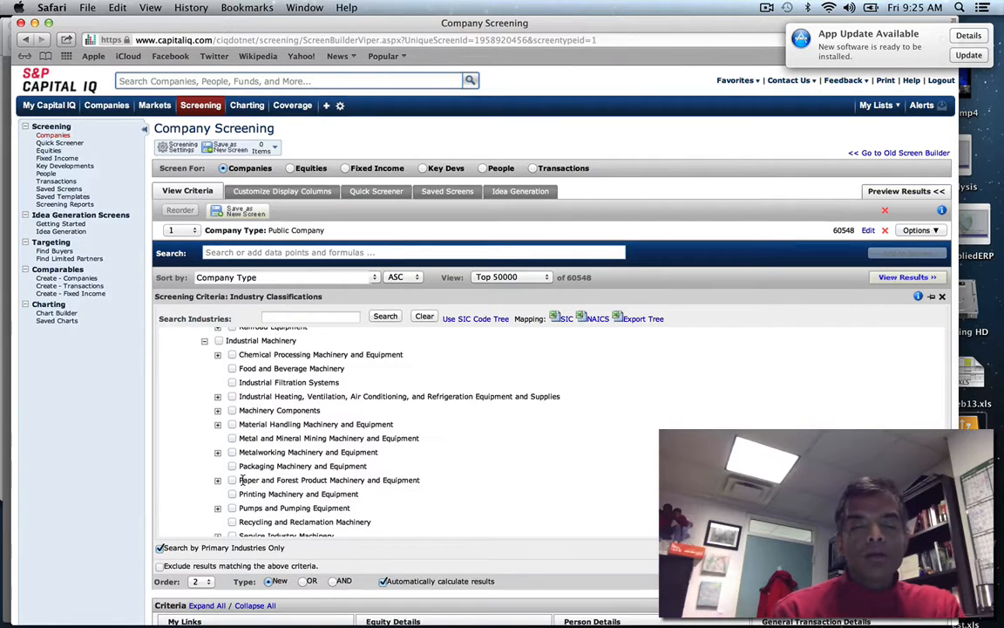
mouse_move(230, 399)
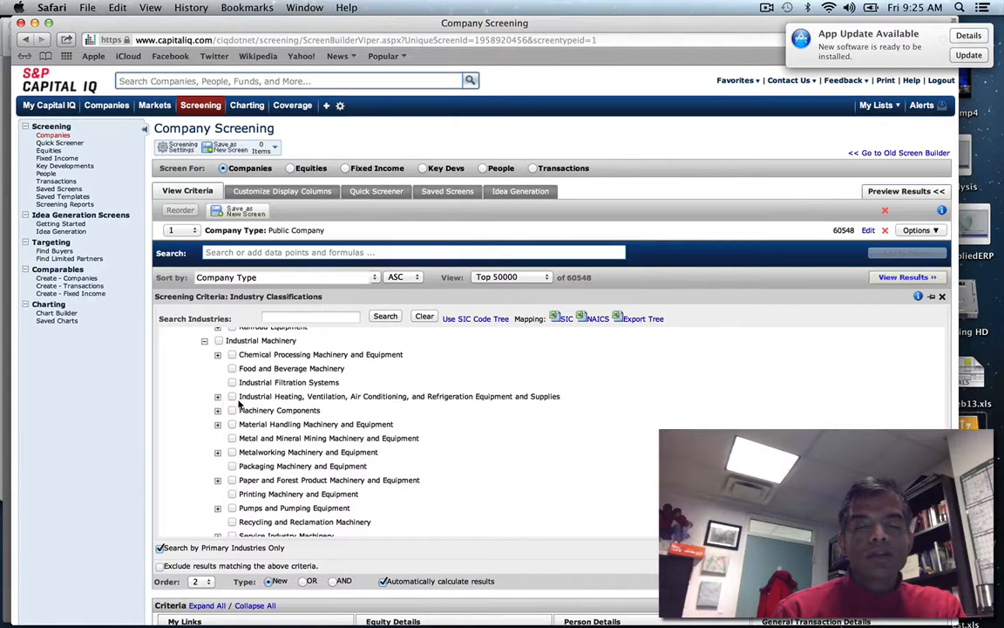
Add Industrial Air Conditioning and Cooling Equipment as the industry criterion, leaving 58 companies
click(218, 396)
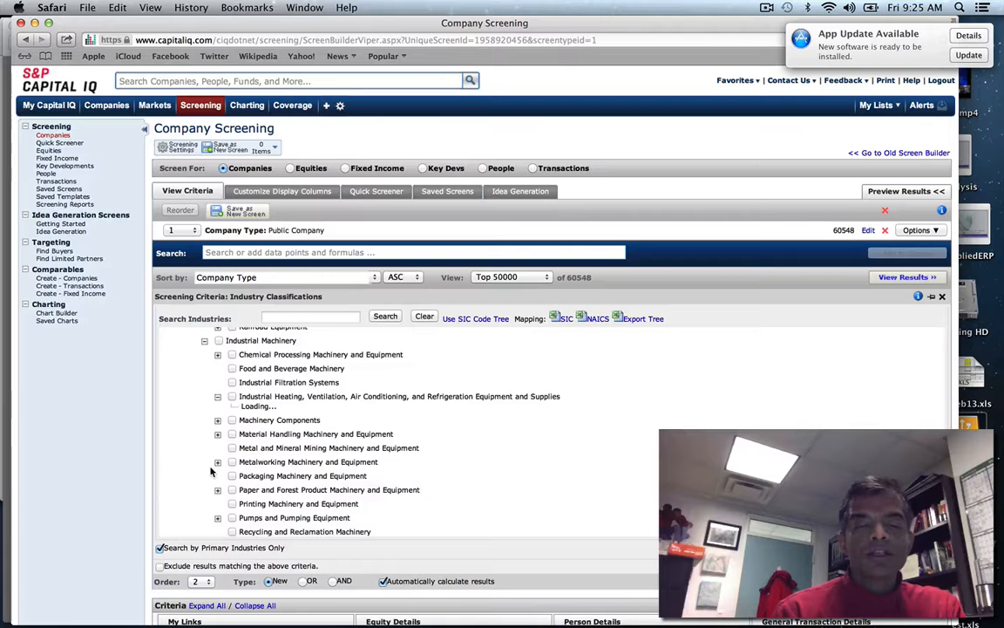
click(218, 396)
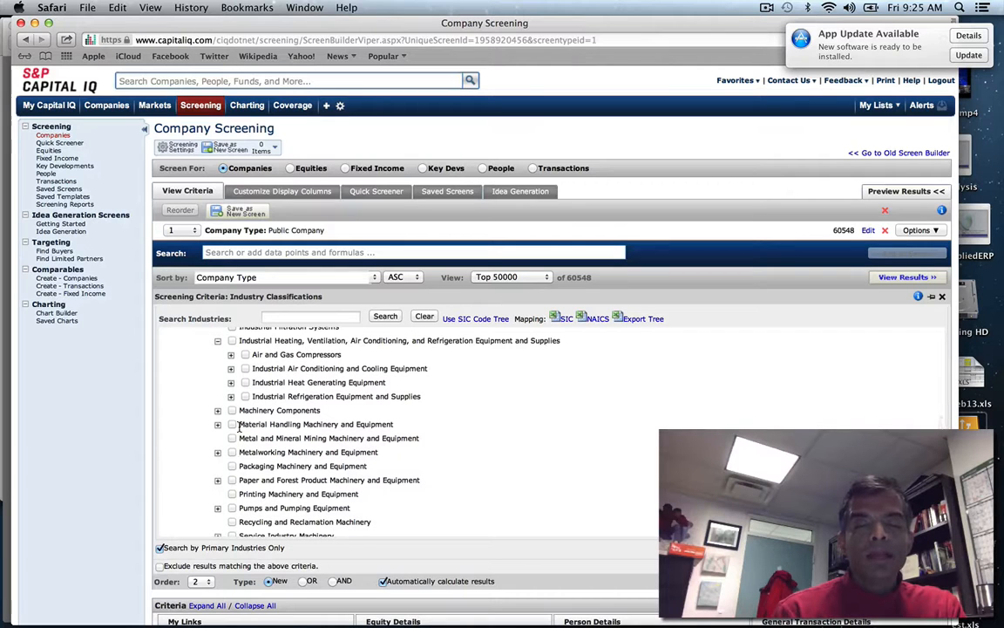
click(244, 368)
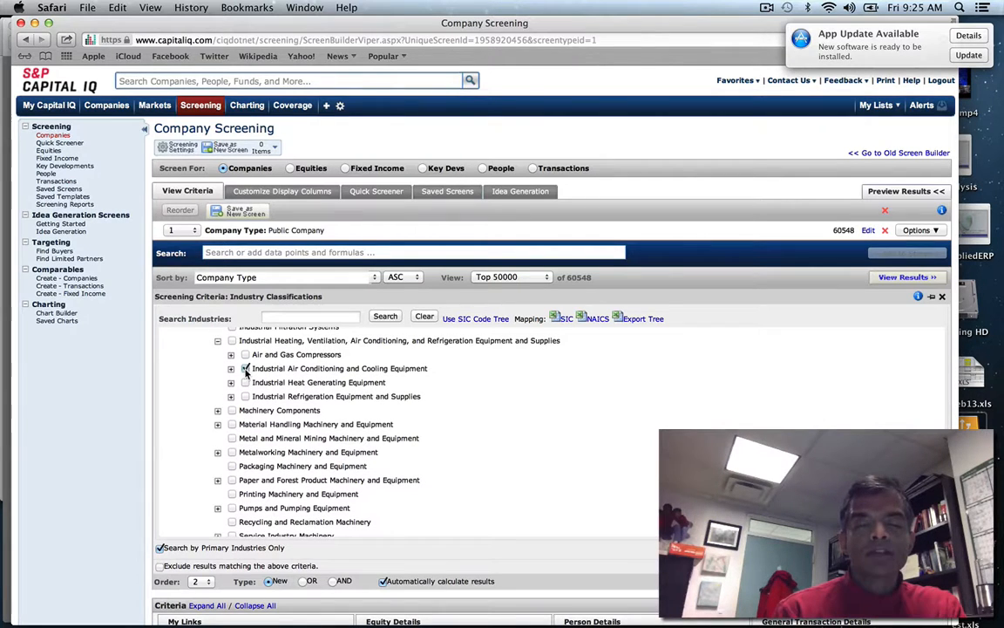
click(244, 368)
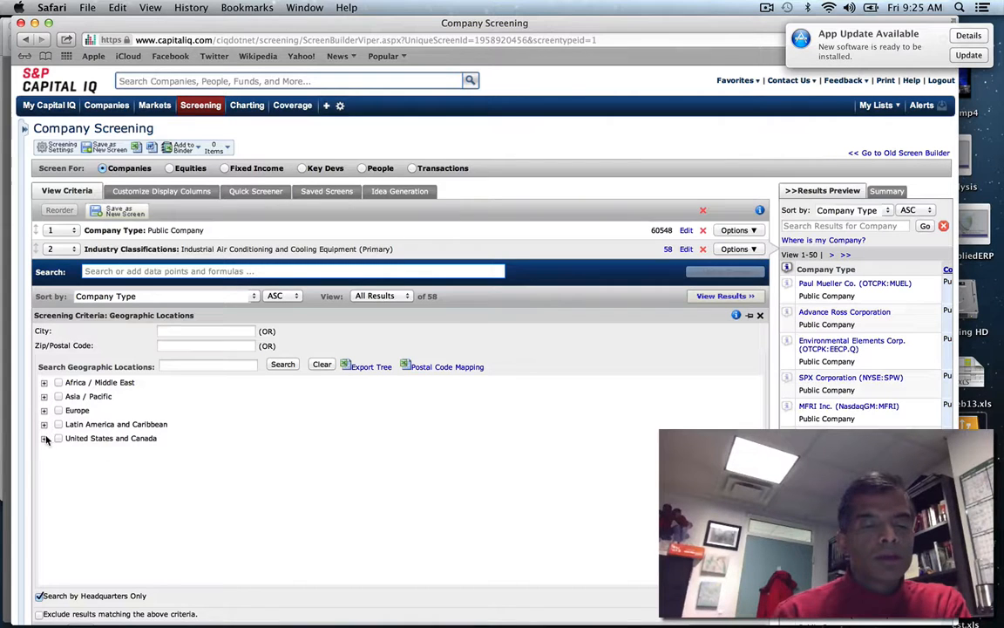
Add United States of America as the location criterion and view the 11 matching companies
click(45, 438)
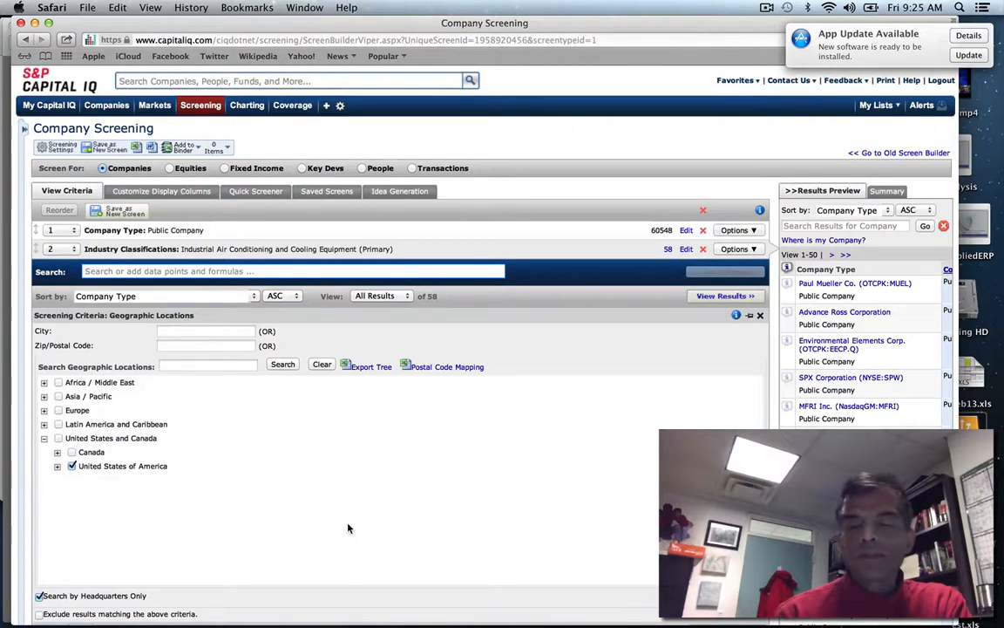
scroll(down, 3)
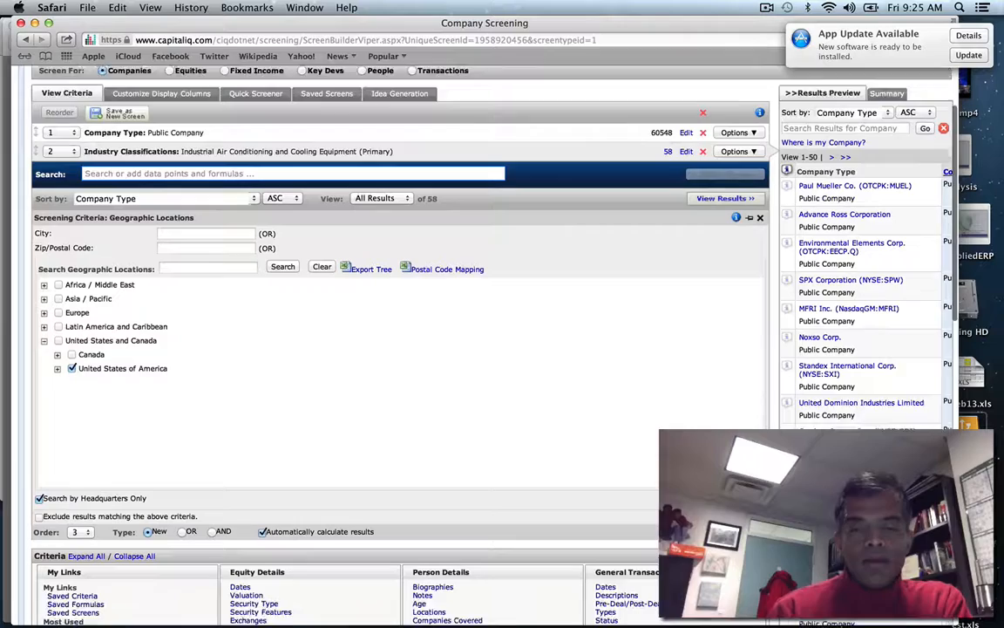
scroll(down, 3)
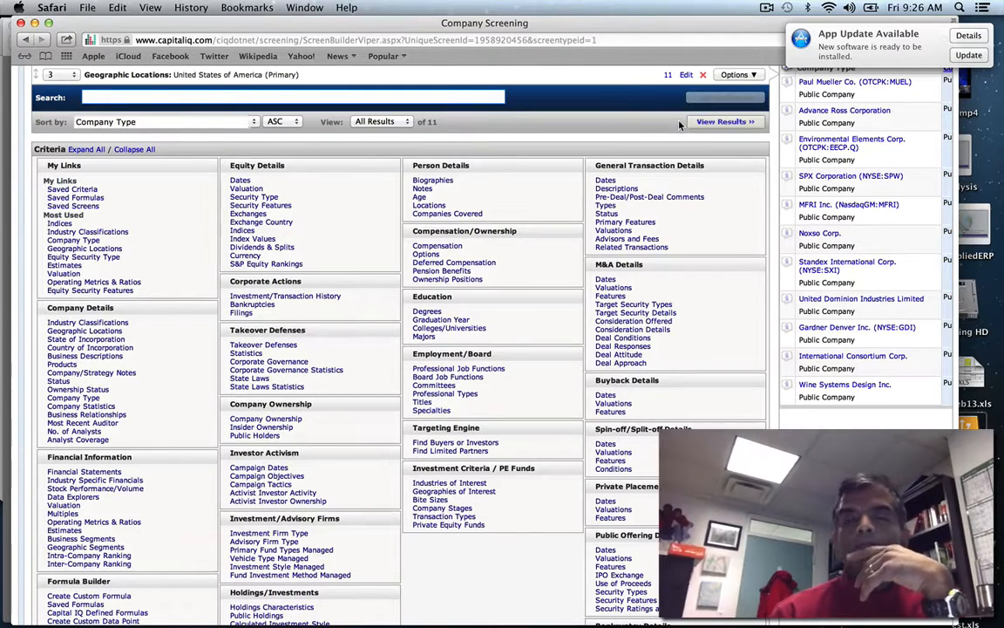
click(723, 122)
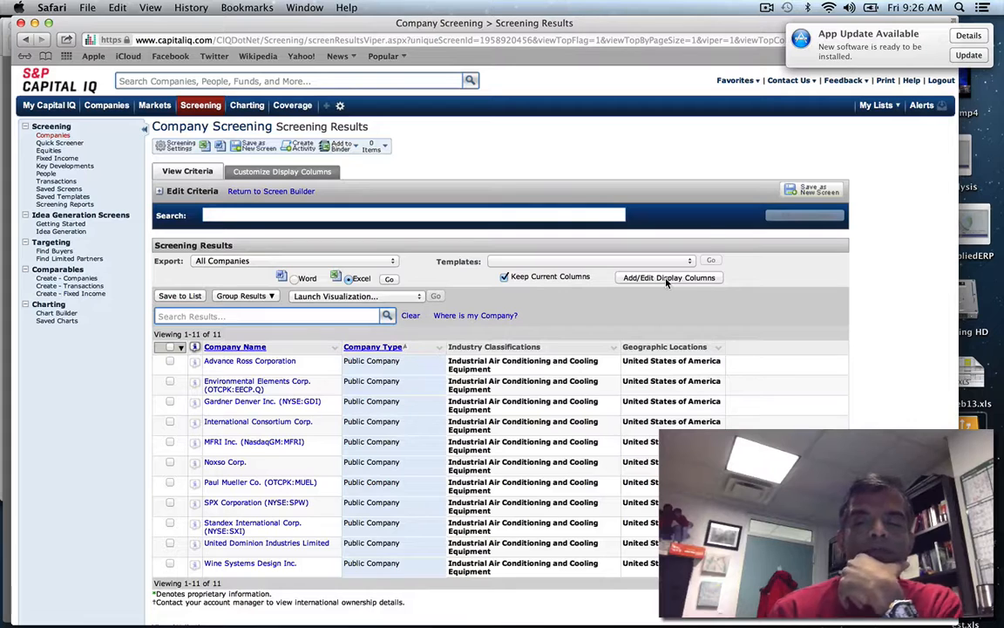
In Customize Display Columns, add Market Capitalization as a results column
click(281, 171)
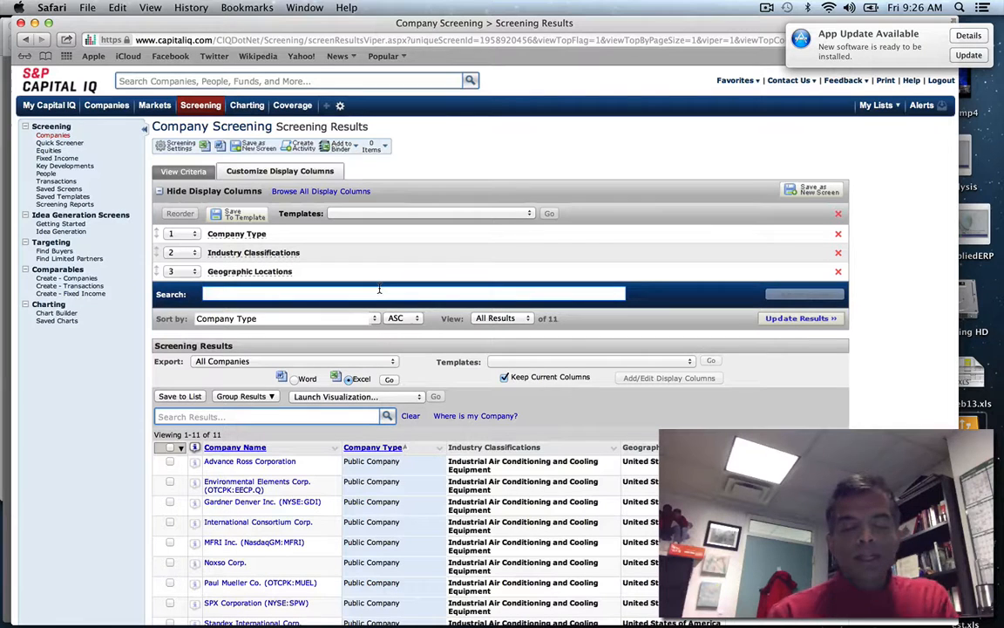
text(Market)
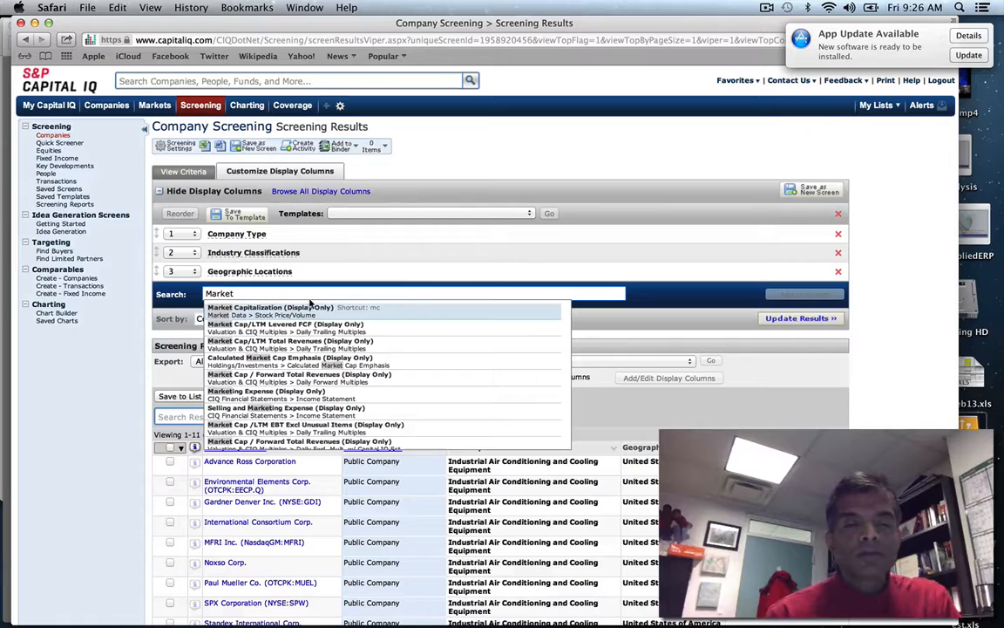
mouse_move(307, 306)
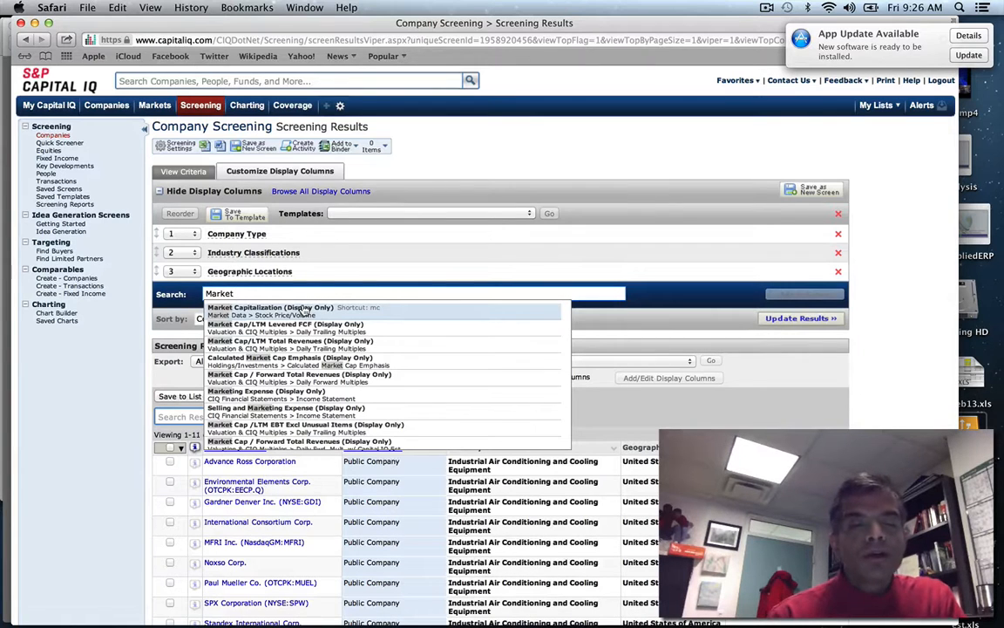
click(270, 307)
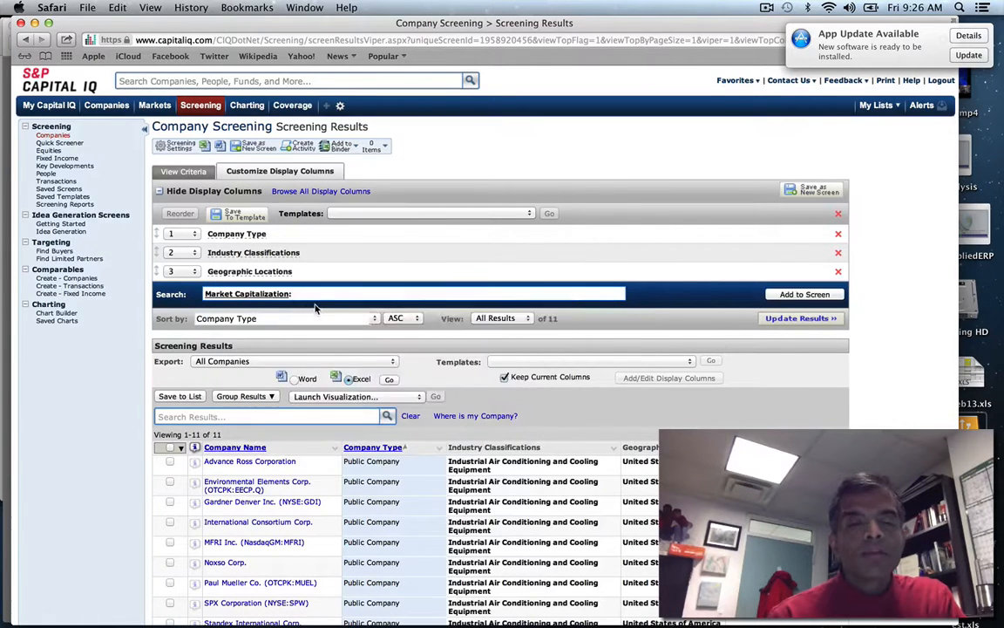
click(804, 293)
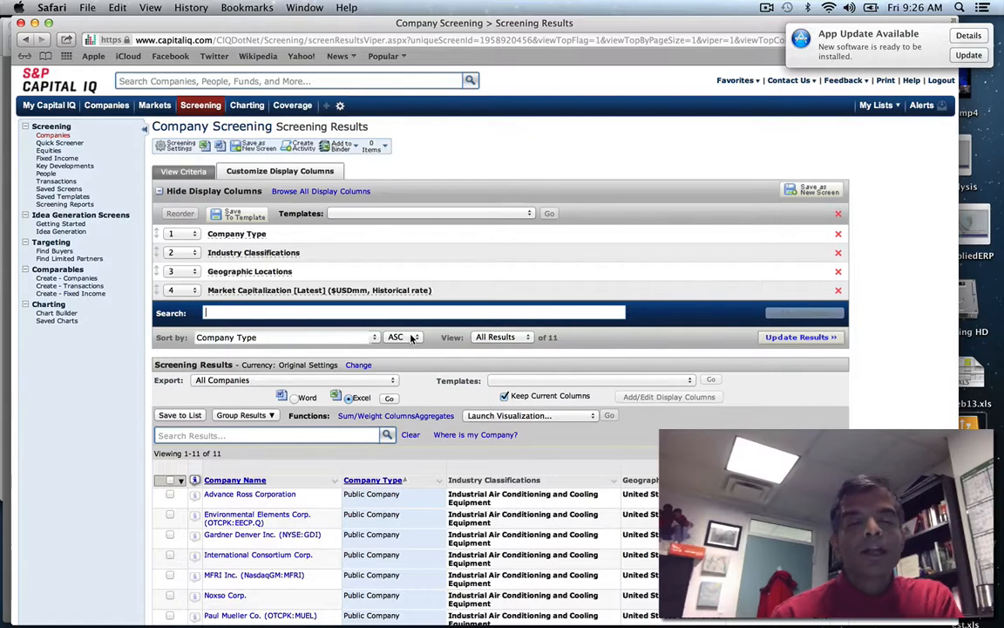
Add Total Debt and Total Cash & ST Investments [Latest Annual] as results columns
text(Total Debt)
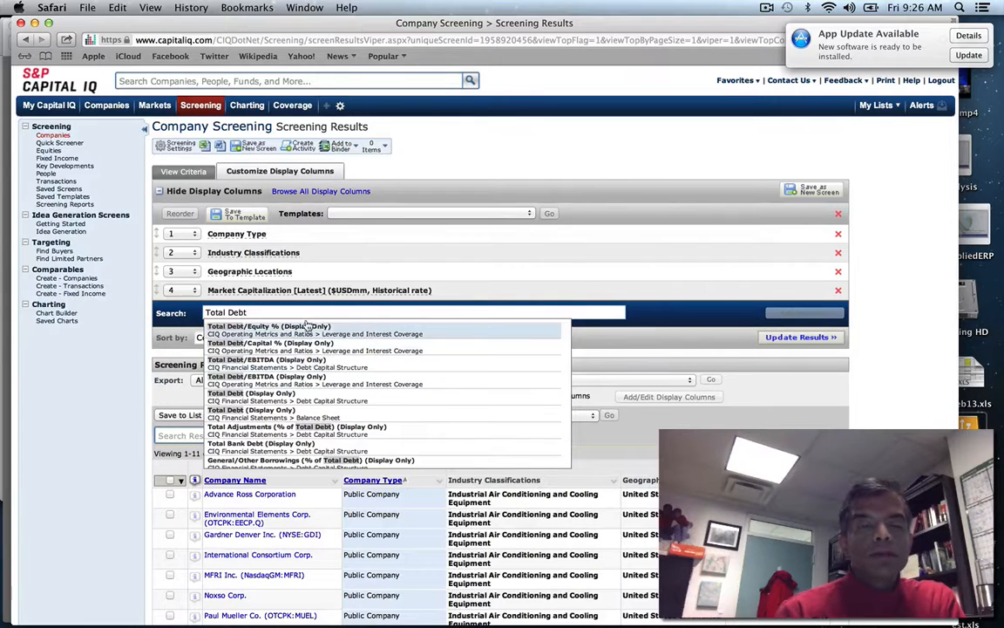
mouse_move(293, 380)
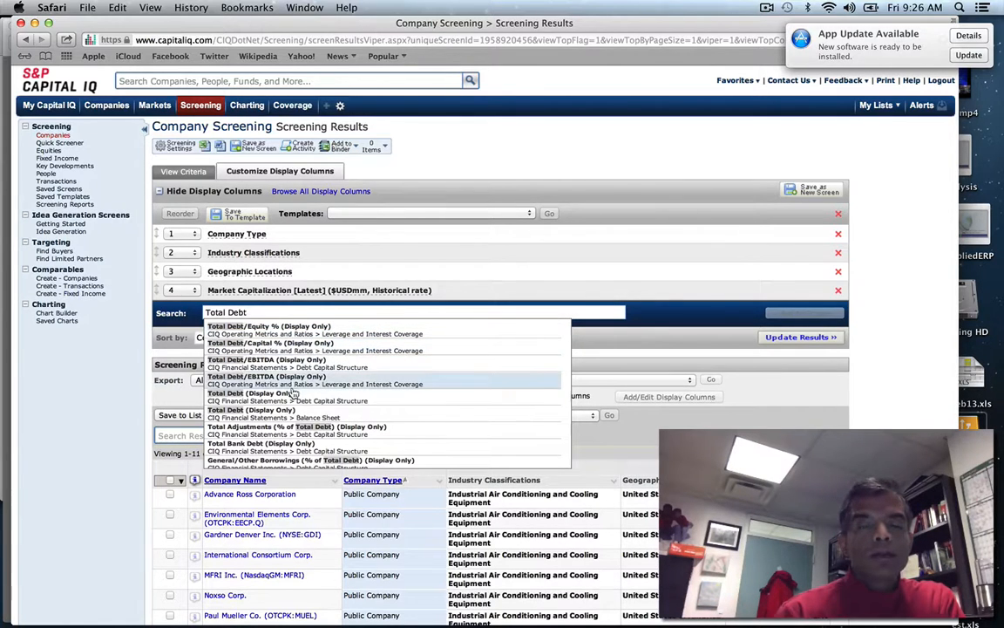
mouse_move(303, 345)
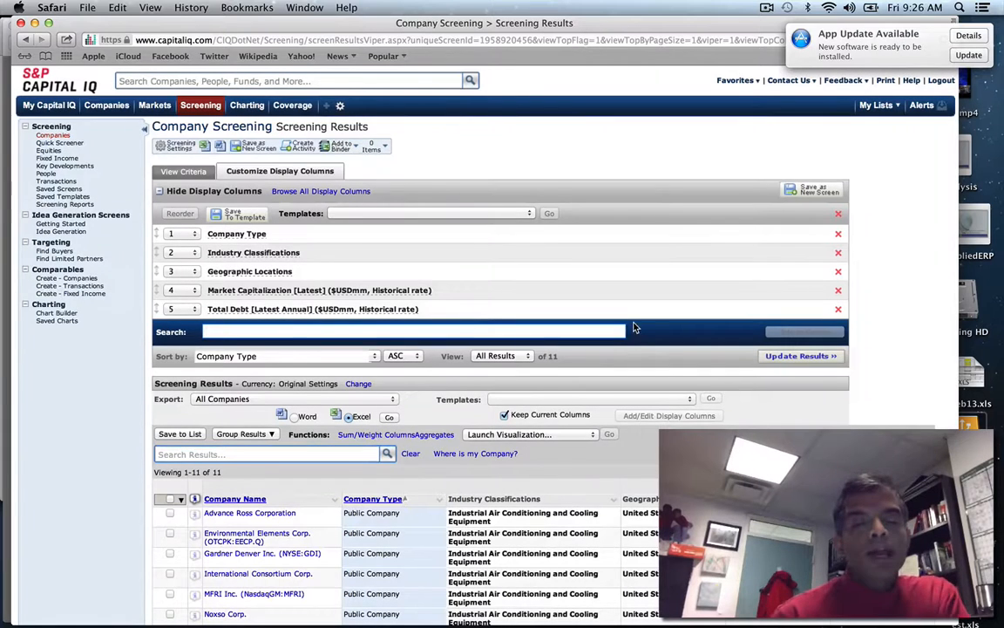
text(Cash)
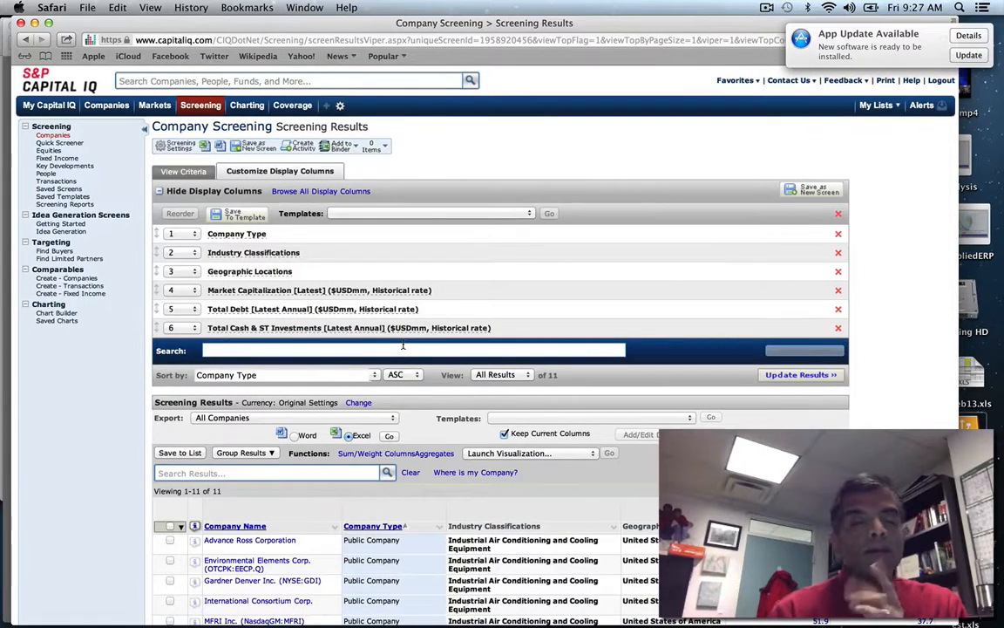
Add Total Revenue with the LTM period as a results column
text(Sal)
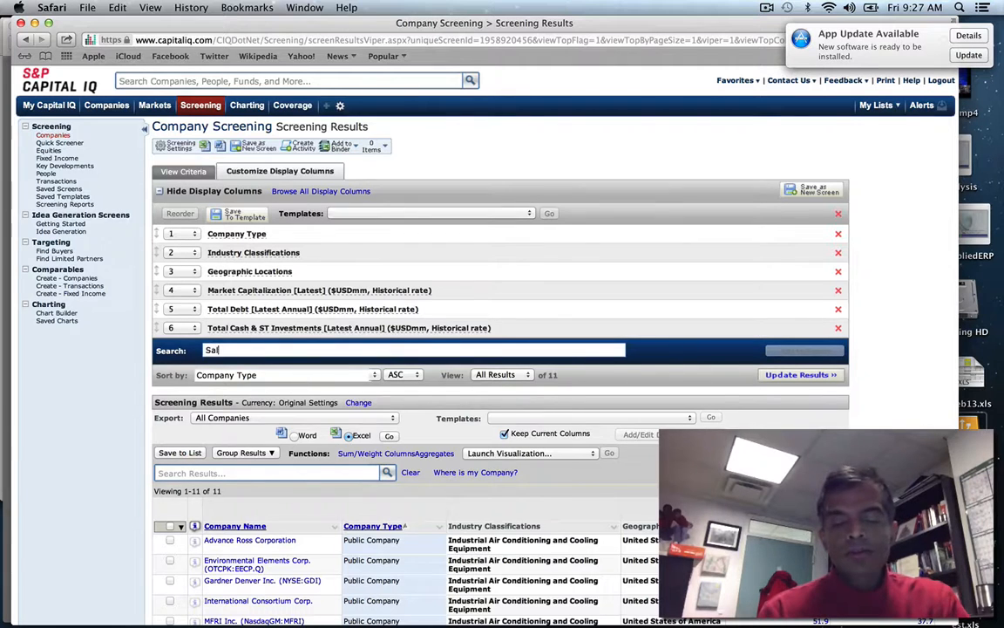
text(Sales)
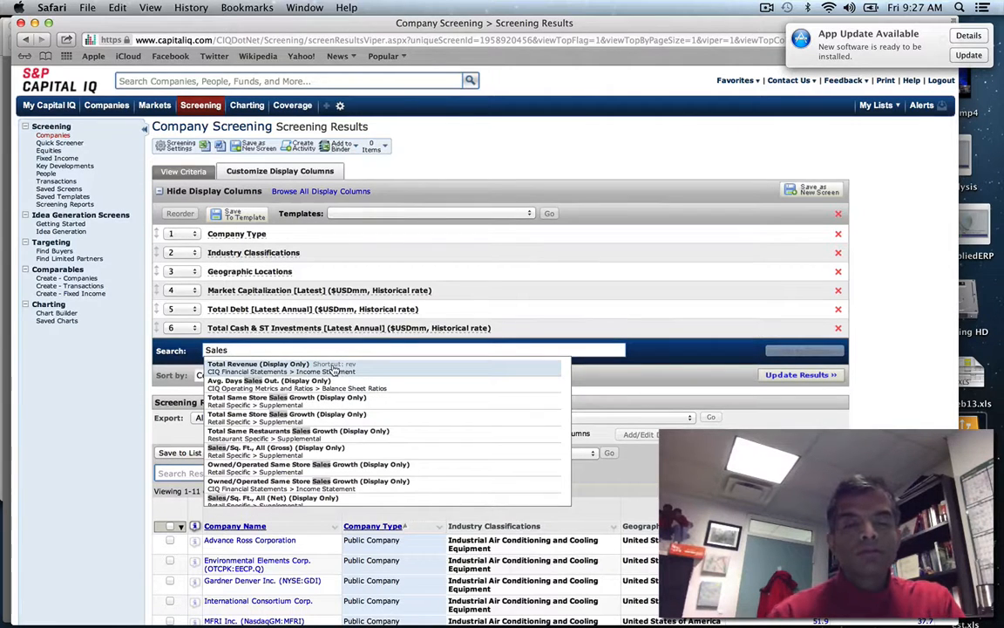
click(258, 364)
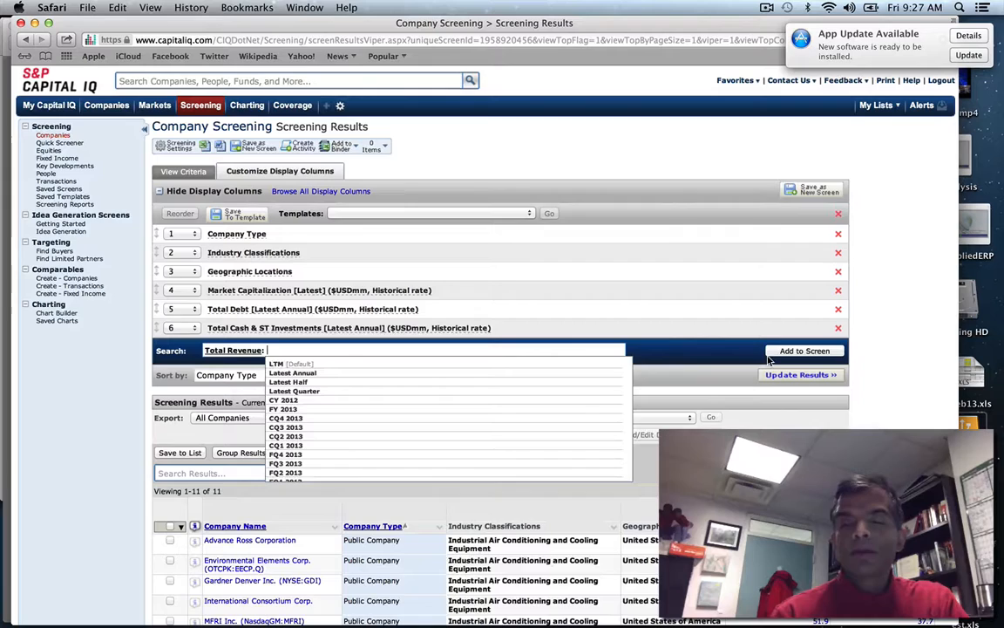
click(806, 351)
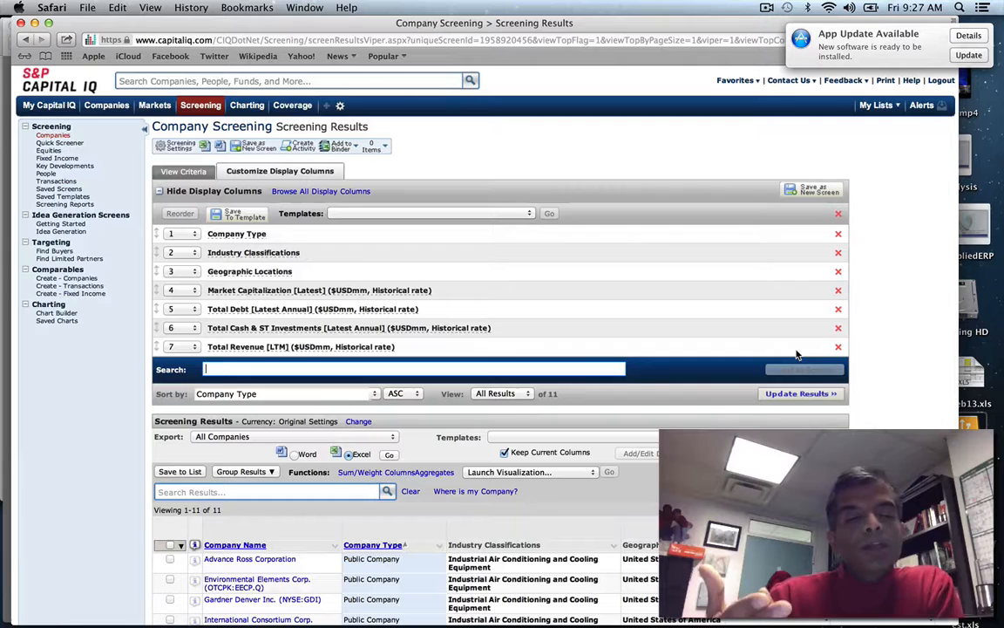
Add 2 Year Beta (Latest) as a results column and review the widened results table
text(Bel)
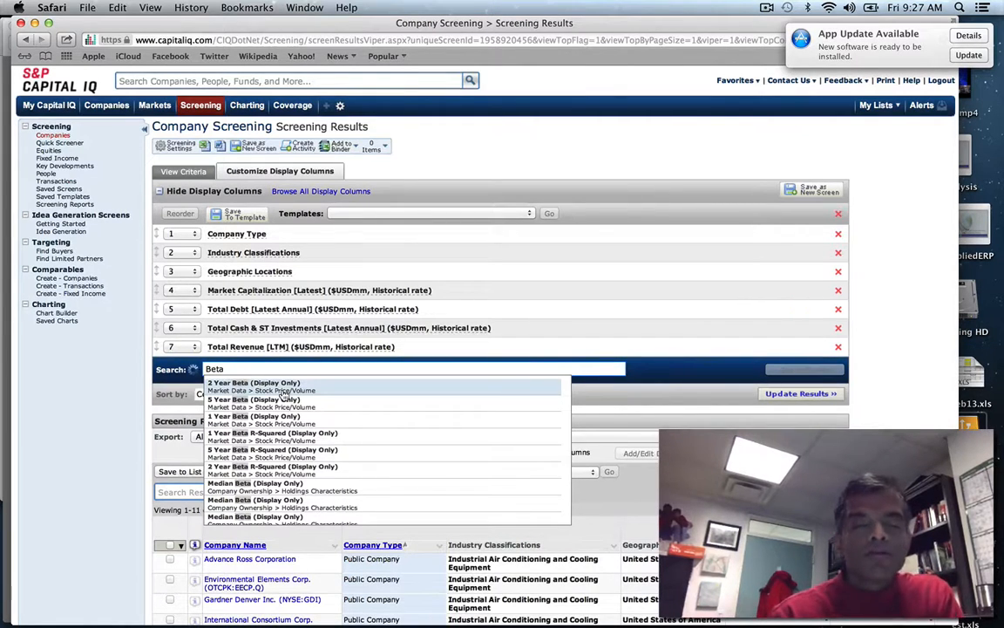
click(254, 382)
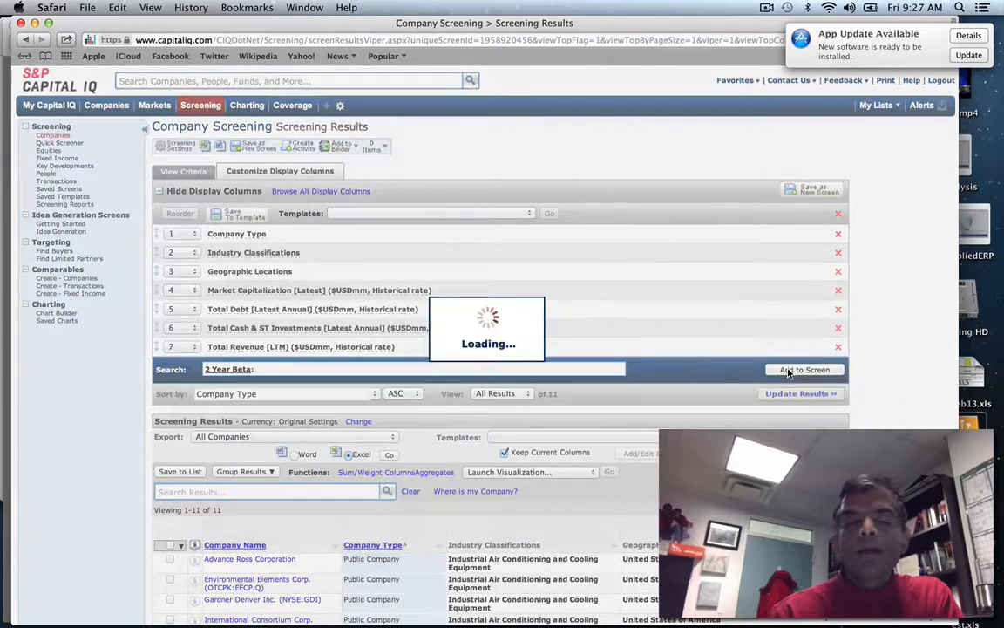
click(806, 369)
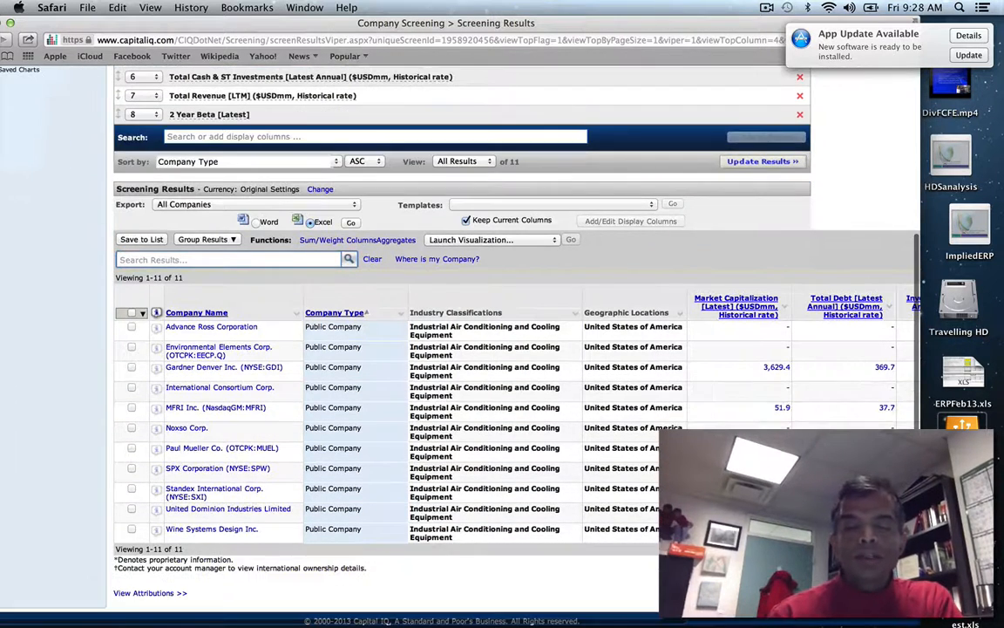
scroll(right, 3)
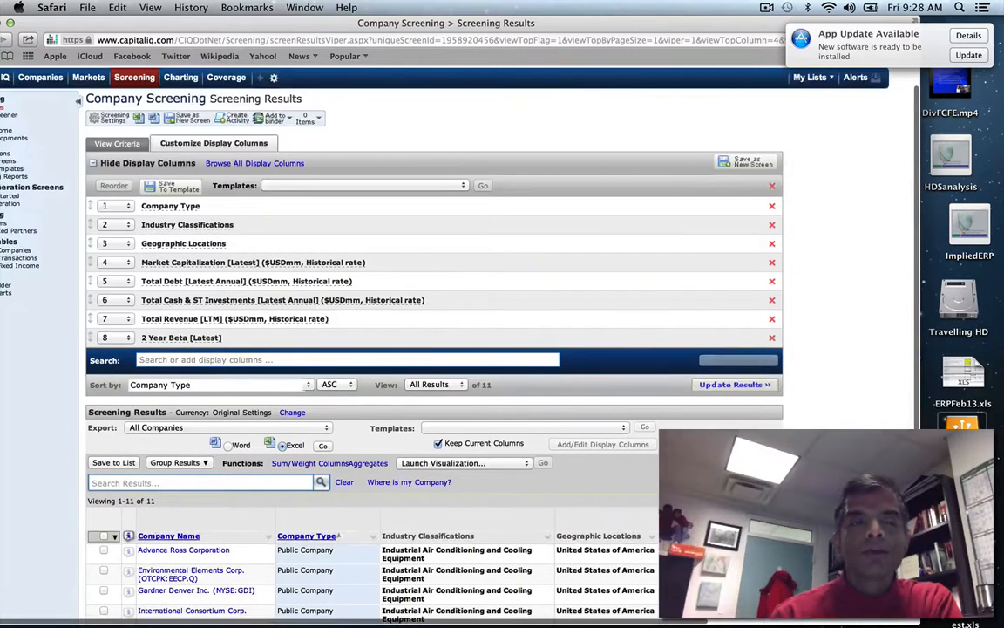
Edit the Geographic Locations criterion to include all world regions and update the results
right_click(118, 143)
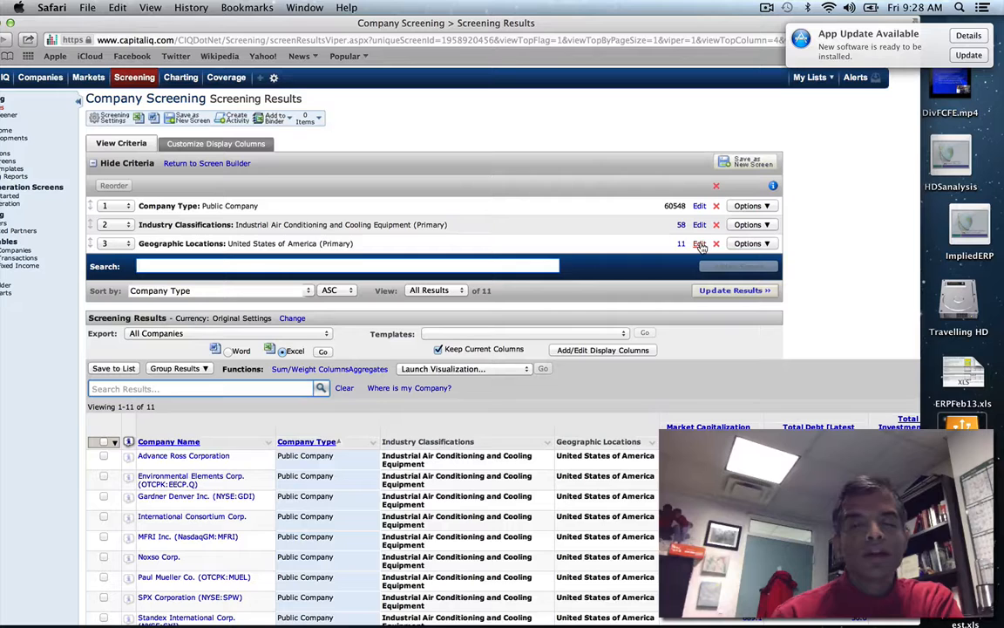
click(699, 244)
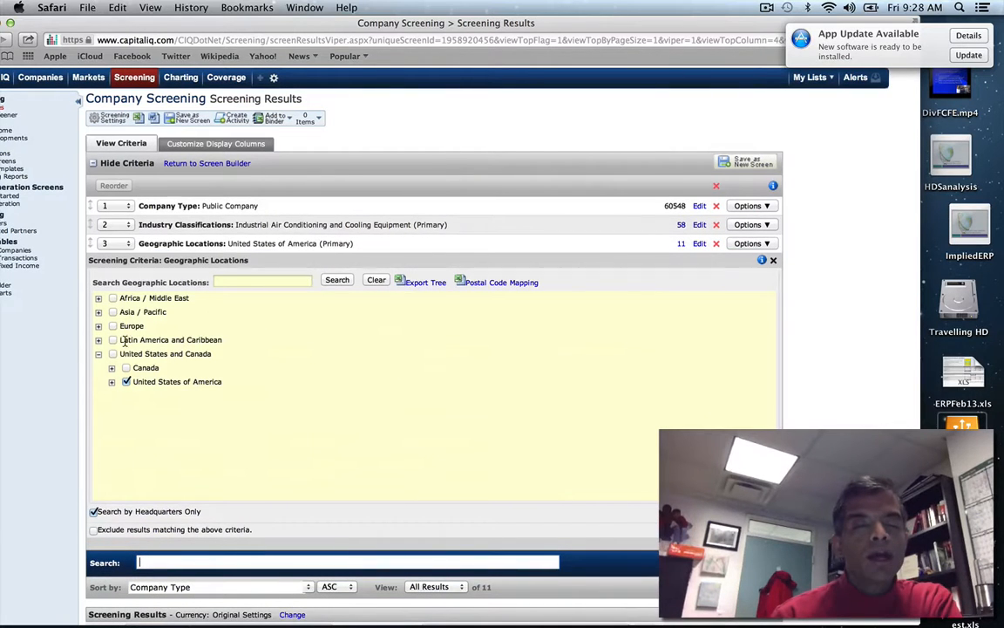
click(111, 296)
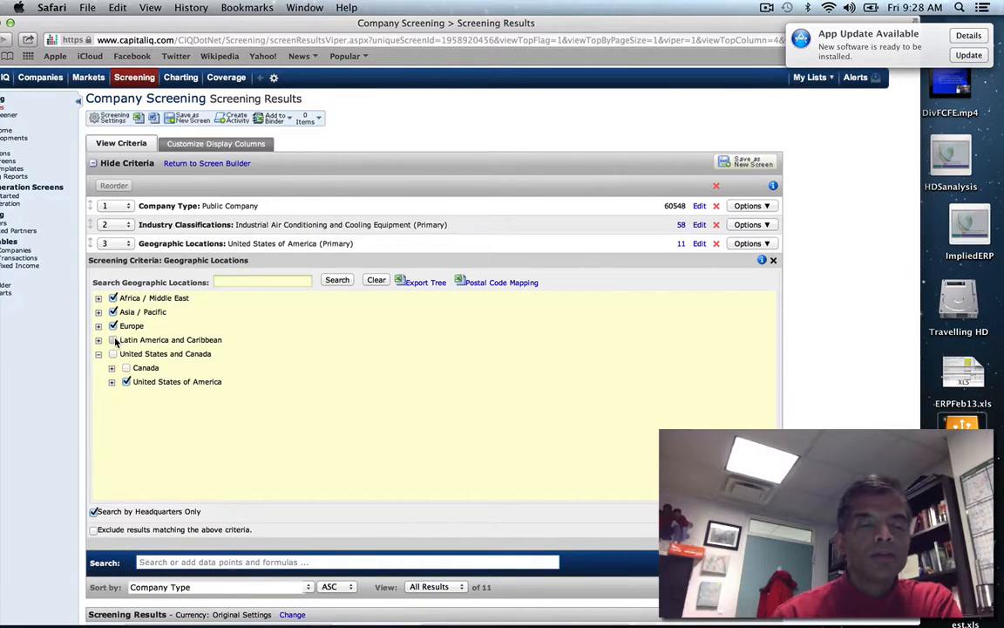
click(112, 338)
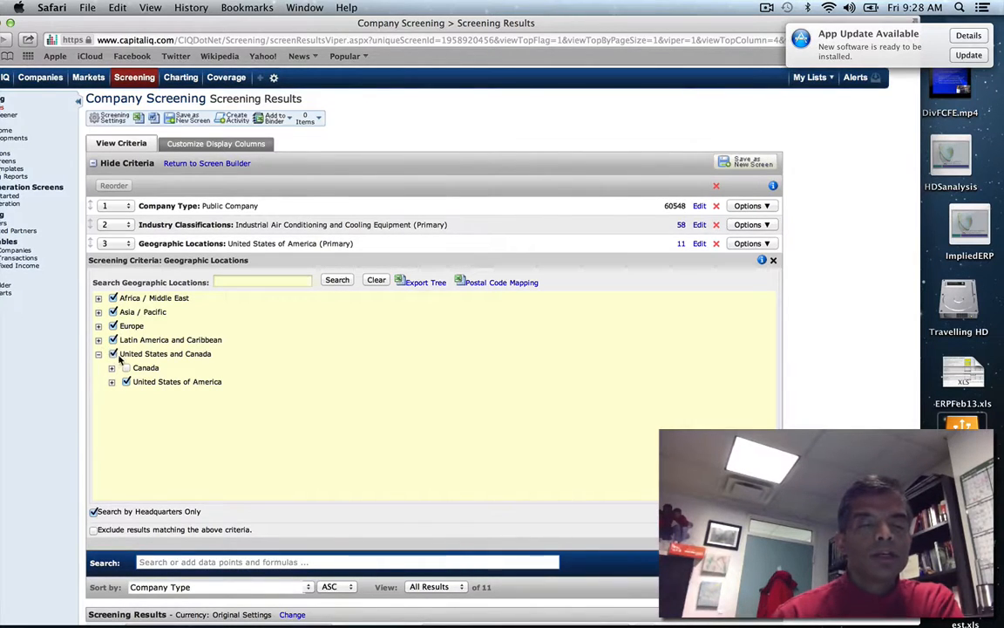
click(125, 367)
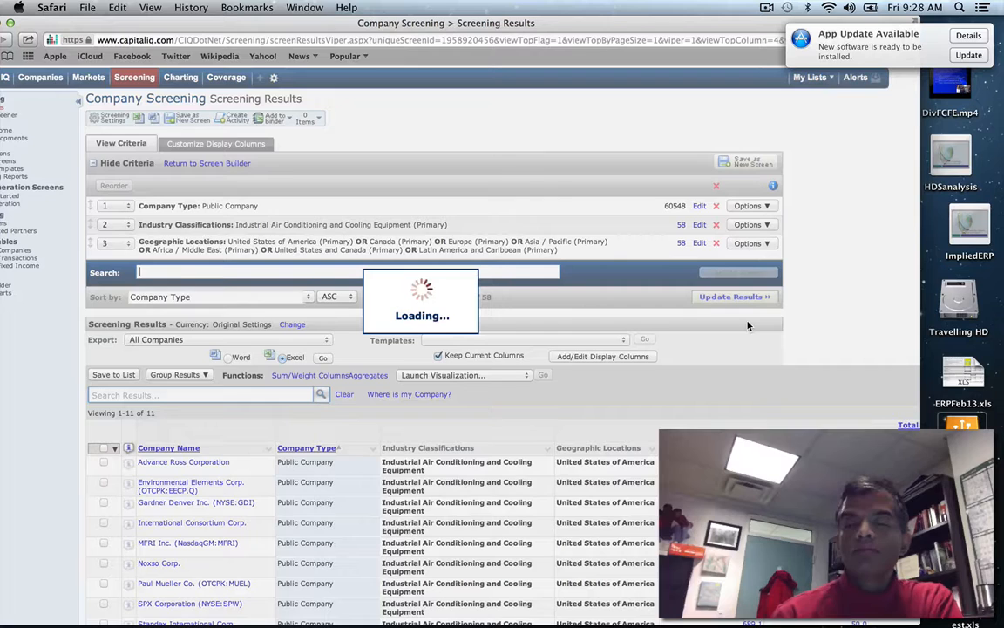
click(730, 324)
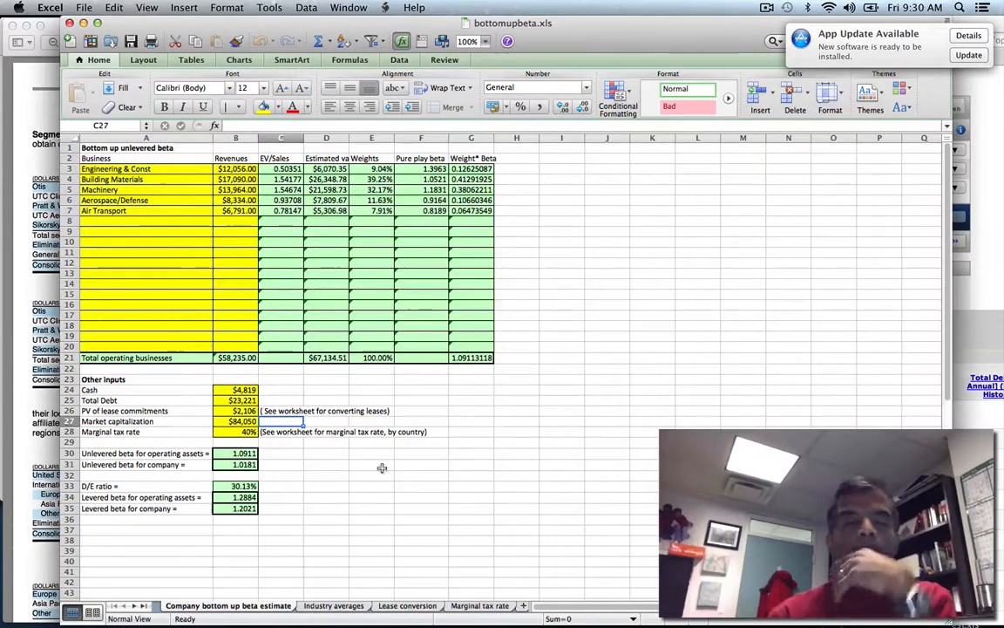
Review the Industry averages sheet of unlevered betas, then return to the Company bottom up beta estimate sheet
click(335, 605)
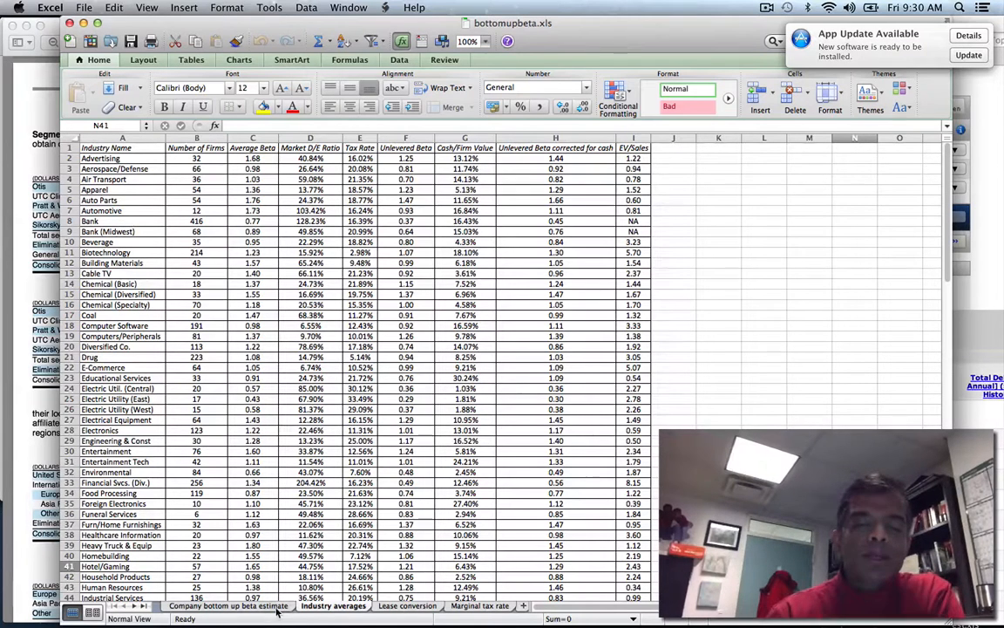
click(228, 605)
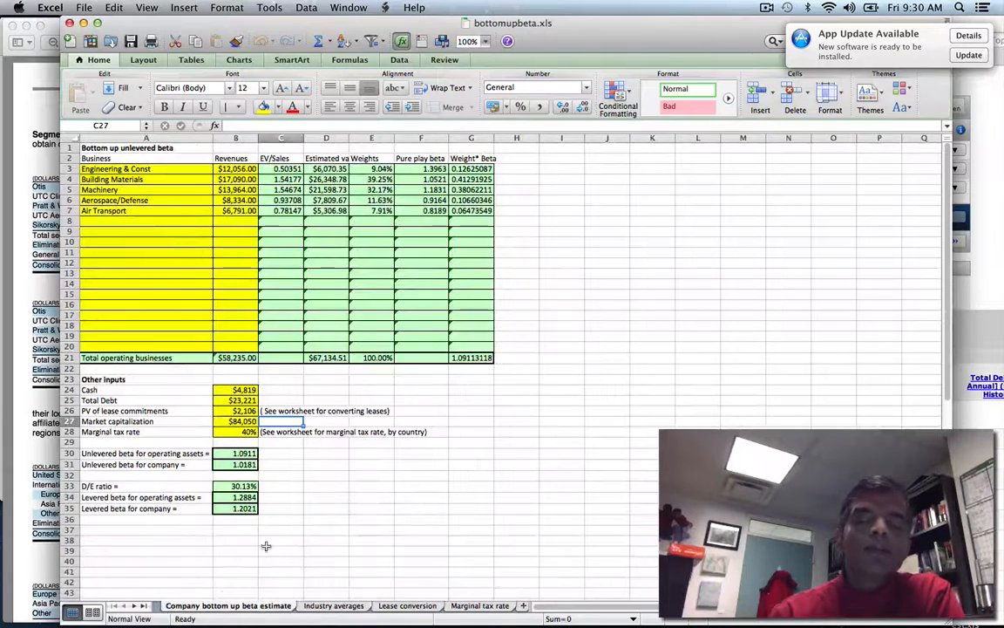
mouse_move(404, 572)
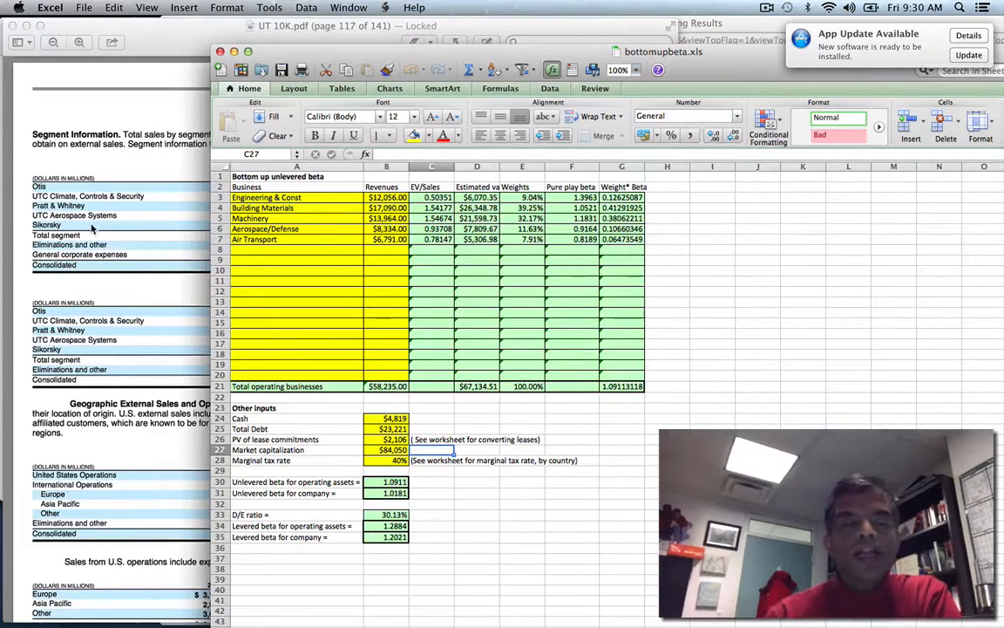
mouse_move(294, 218)
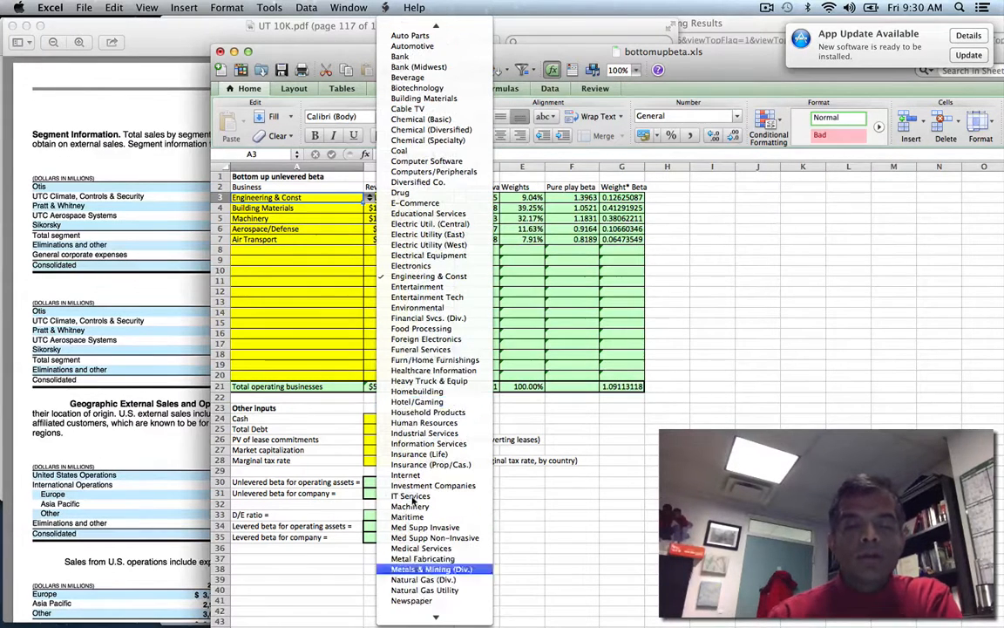
Confirm the industry dropdowns (Engineering & Const, Building Materials) against the 10-K's segment net sales table
click(429, 276)
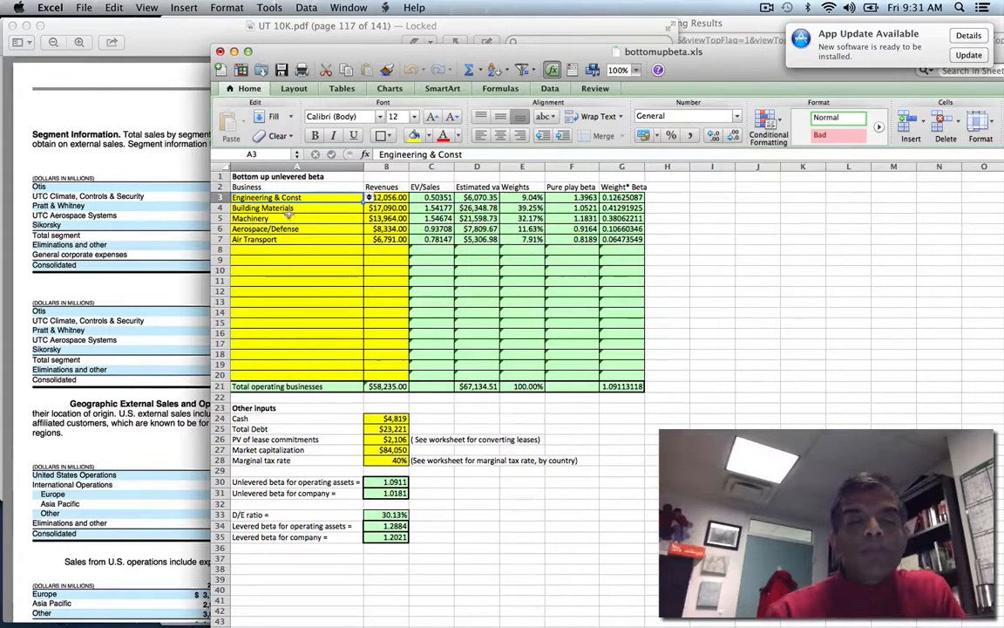
click(297, 208)
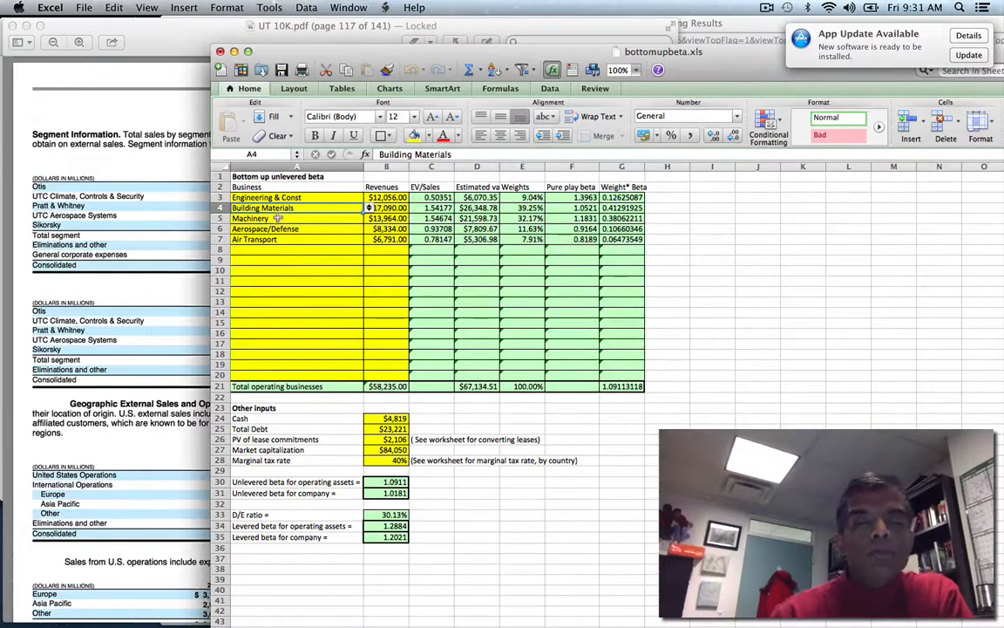
click(265, 228)
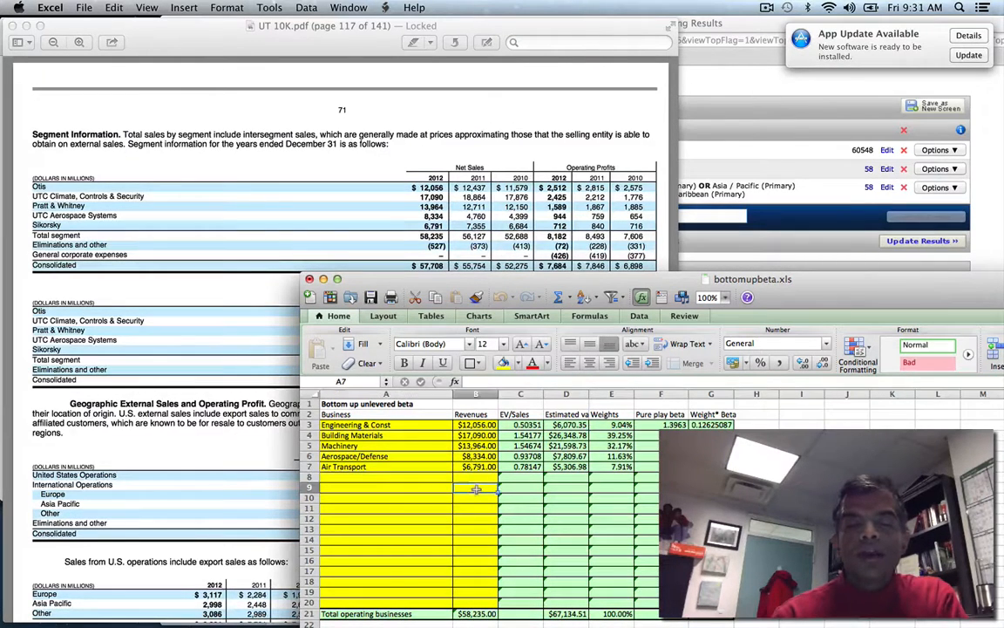
click(474, 486)
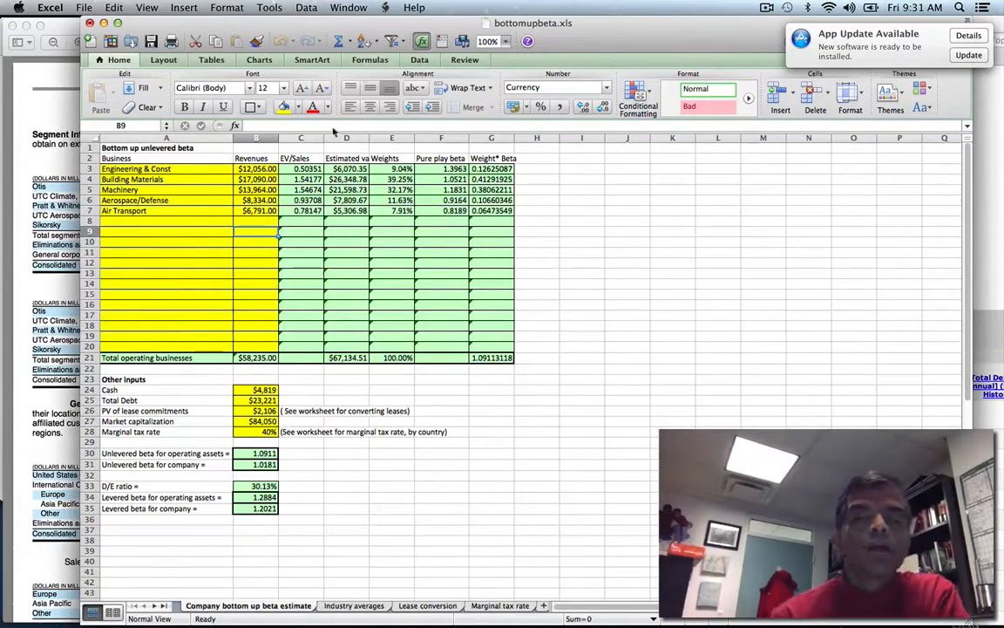
mouse_move(380, 349)
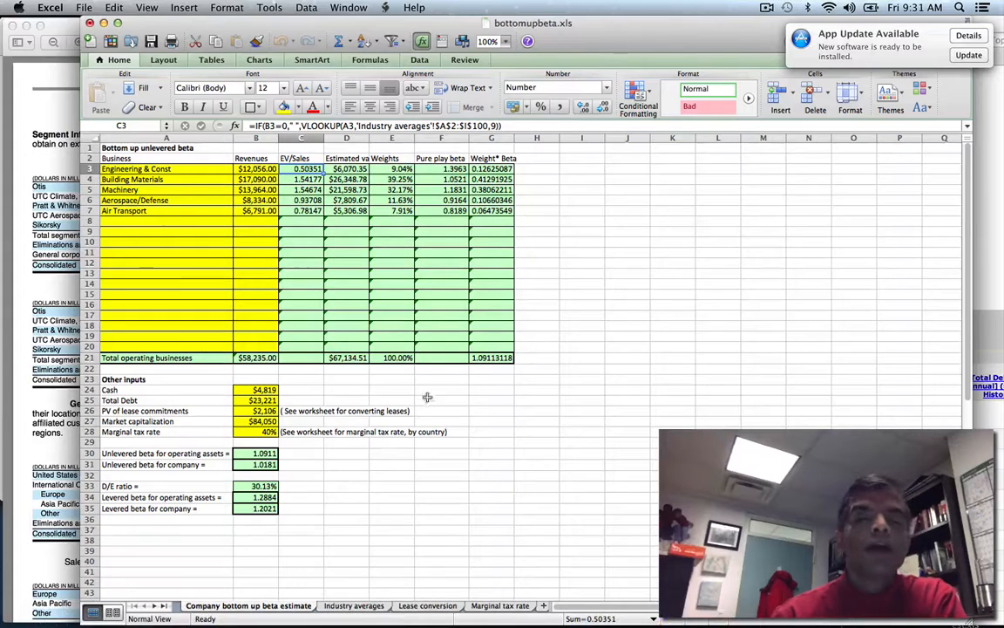
click(347, 167)
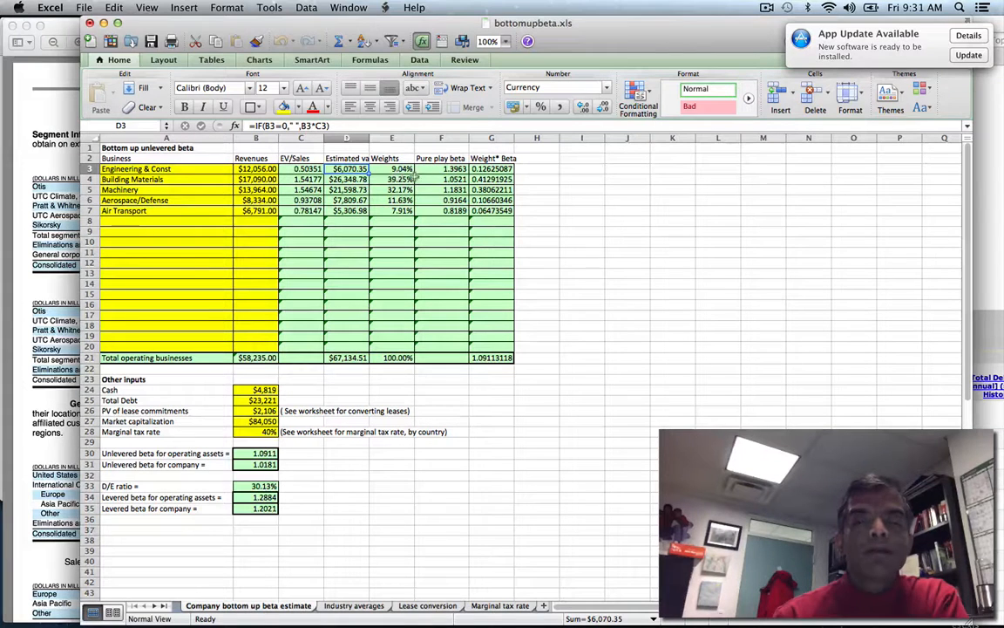
click(392, 168)
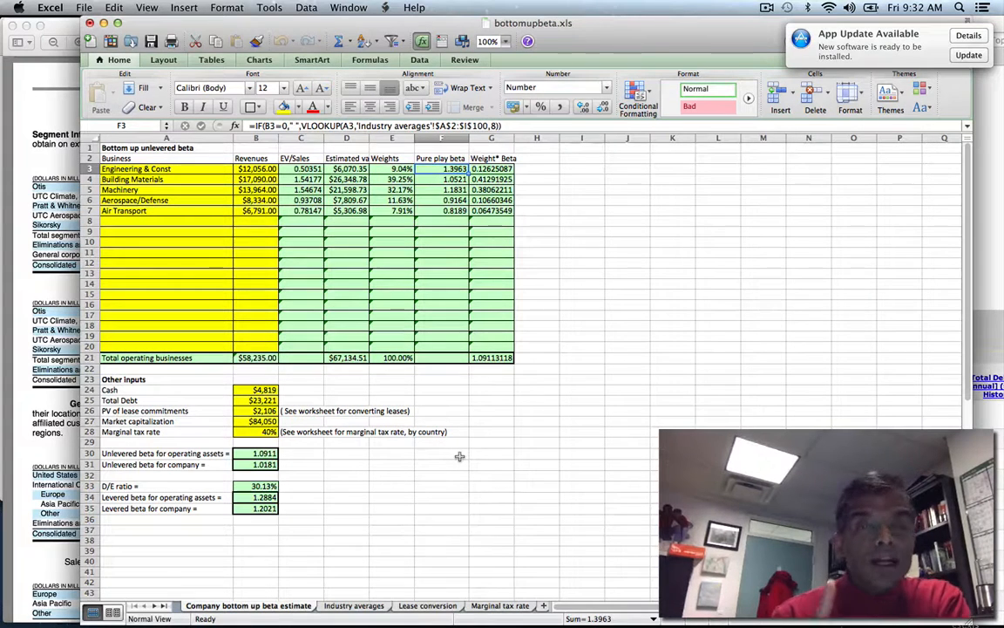
click(352, 605)
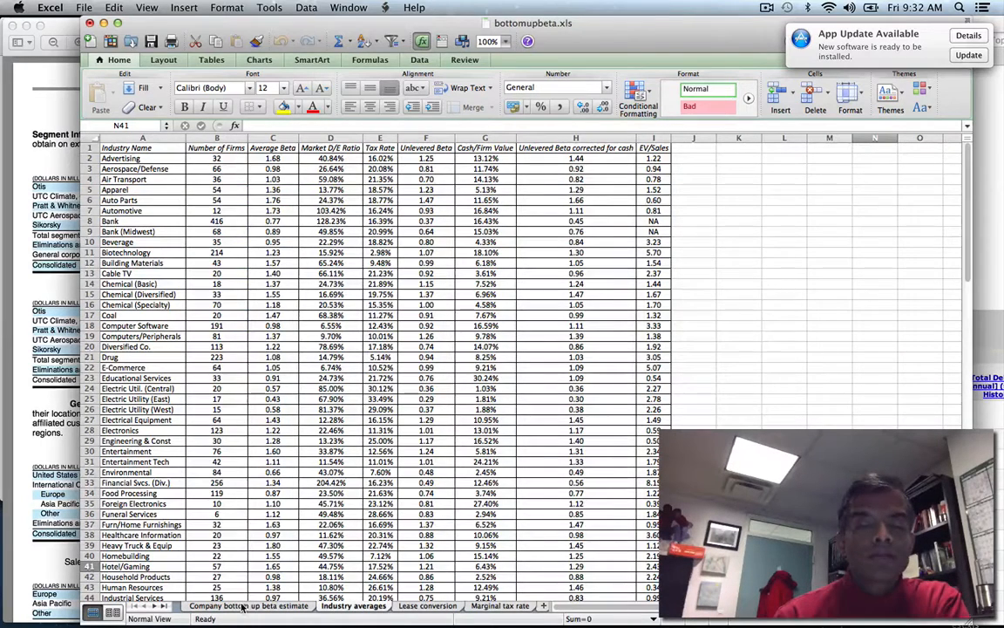
click(247, 605)
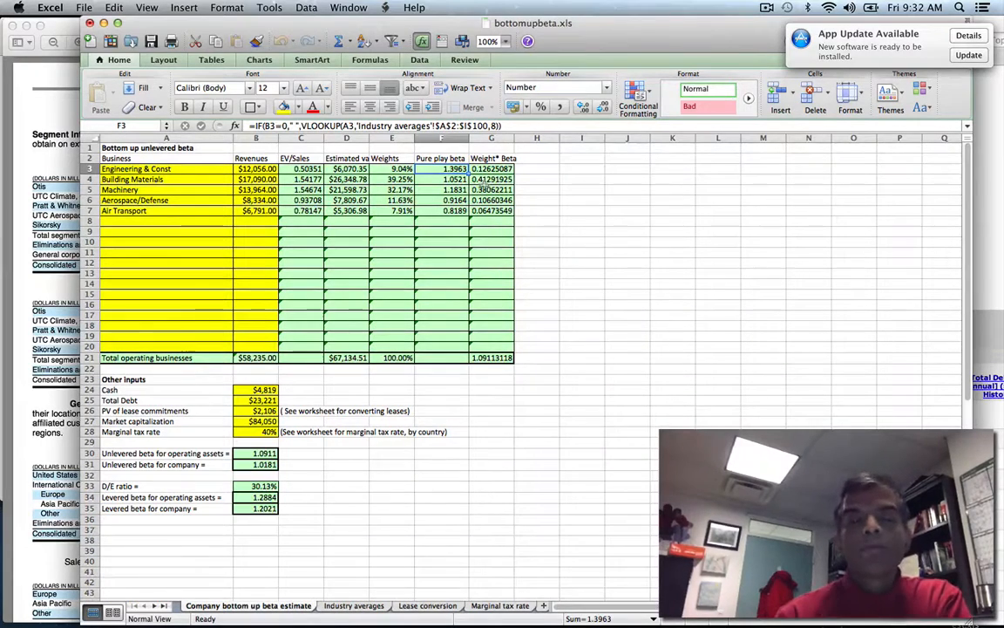
click(491, 357)
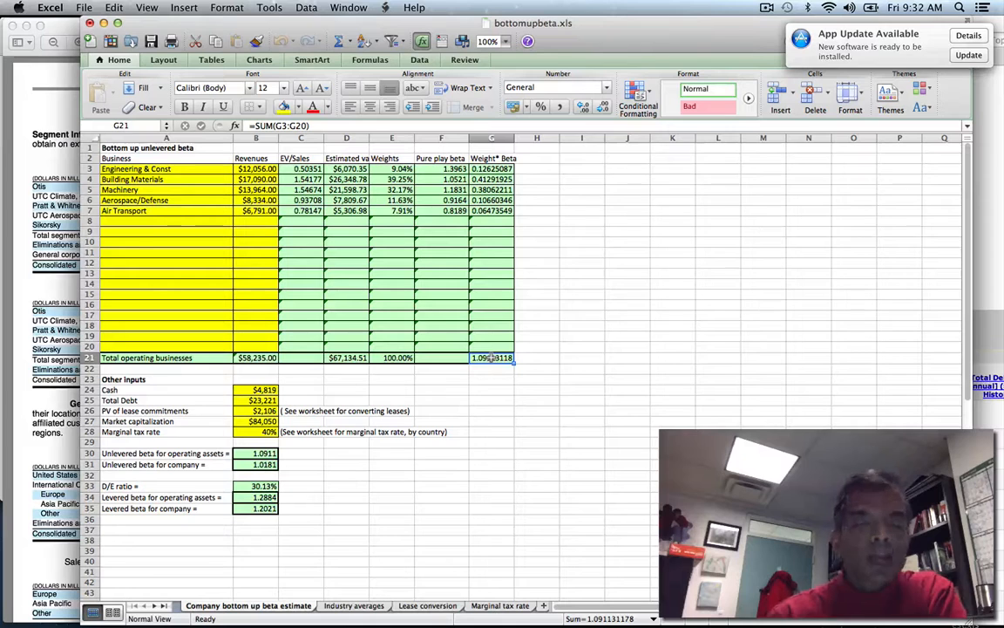
mouse_move(484, 391)
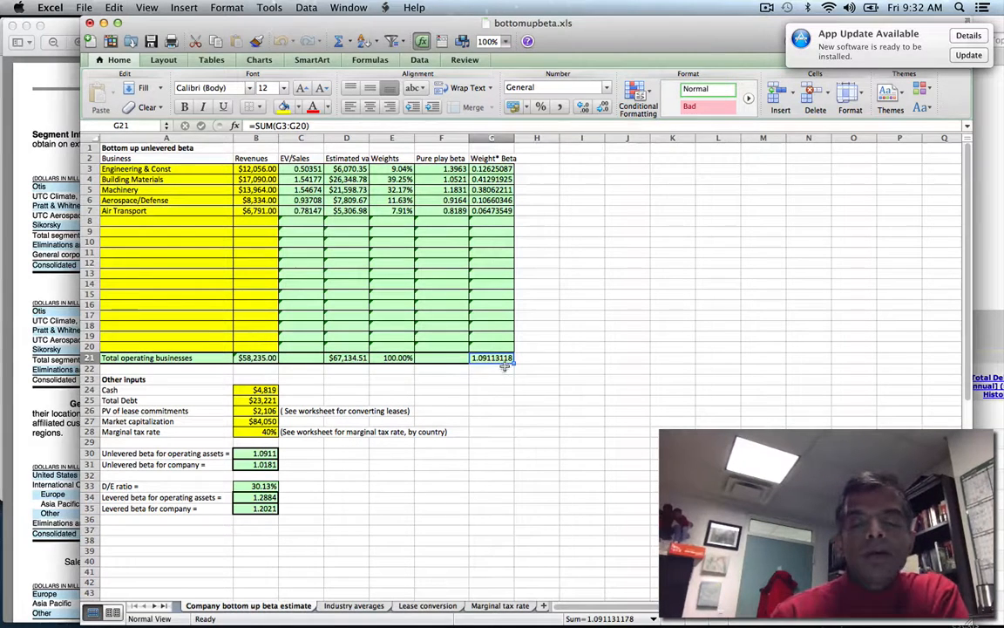
click(255, 390)
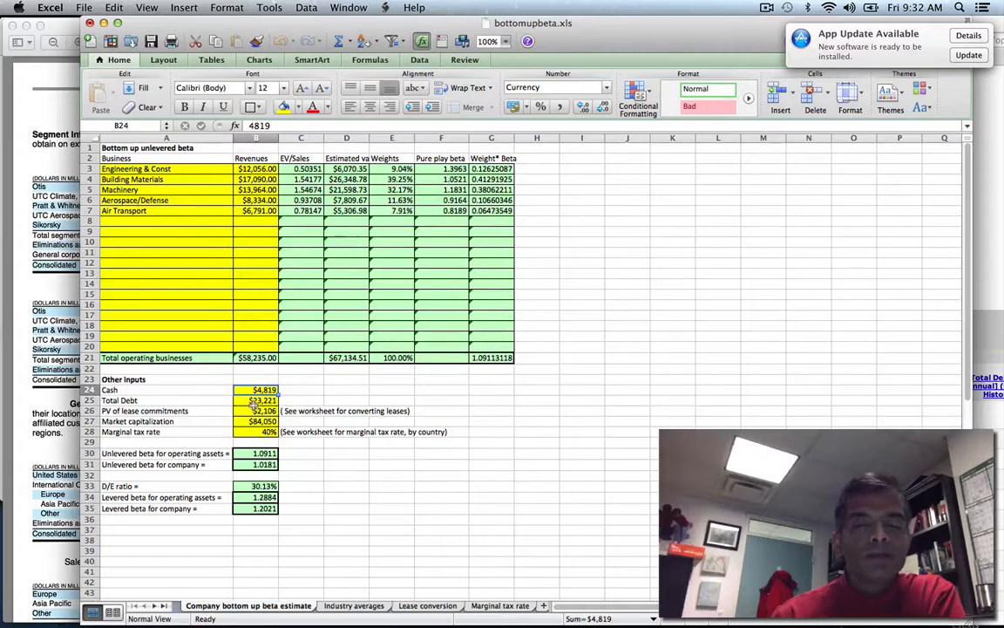
click(255, 399)
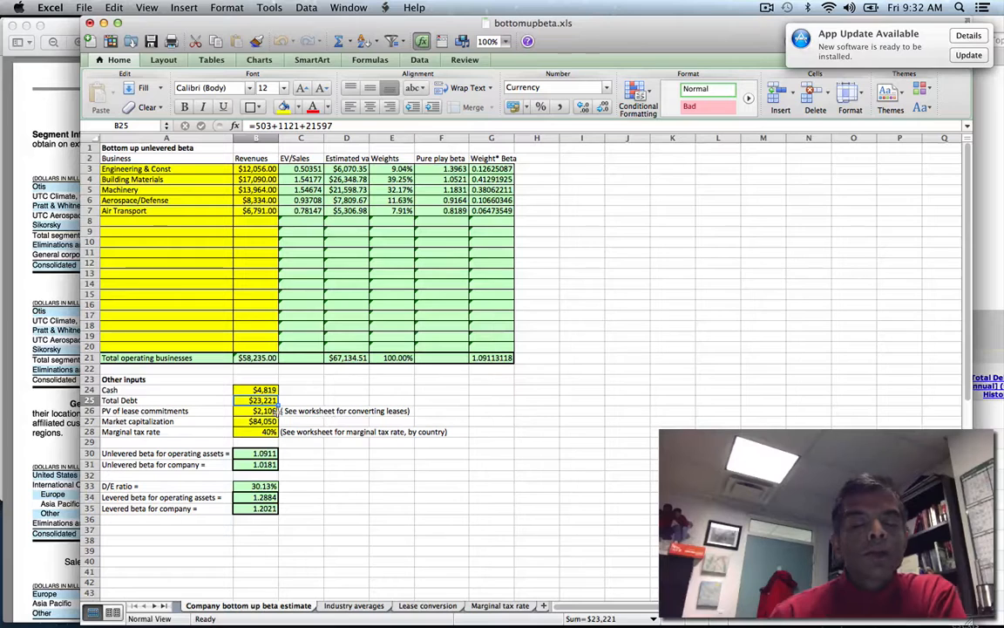
click(256, 411)
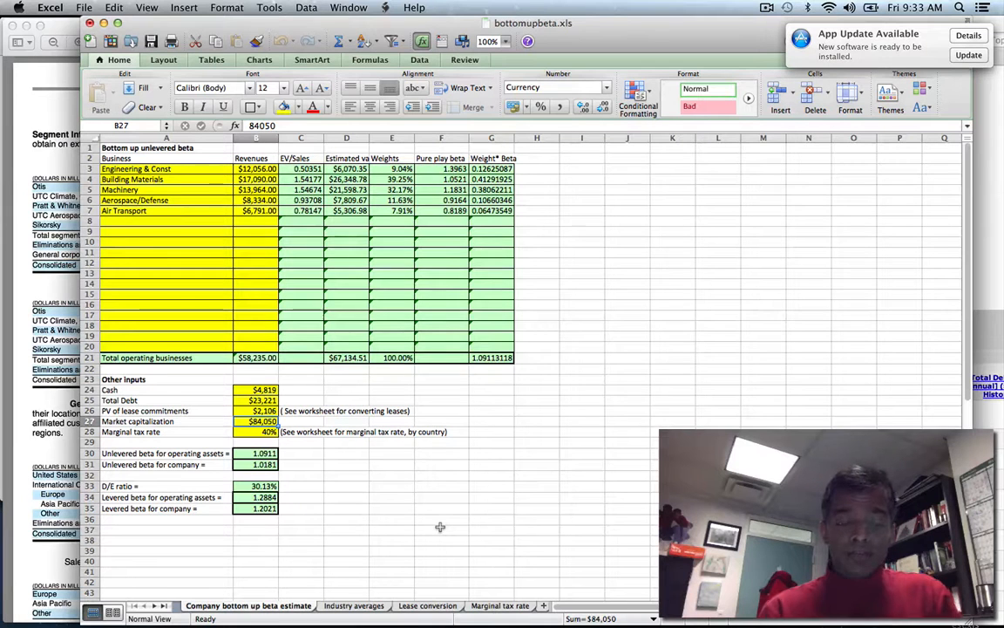
mouse_move(390, 530)
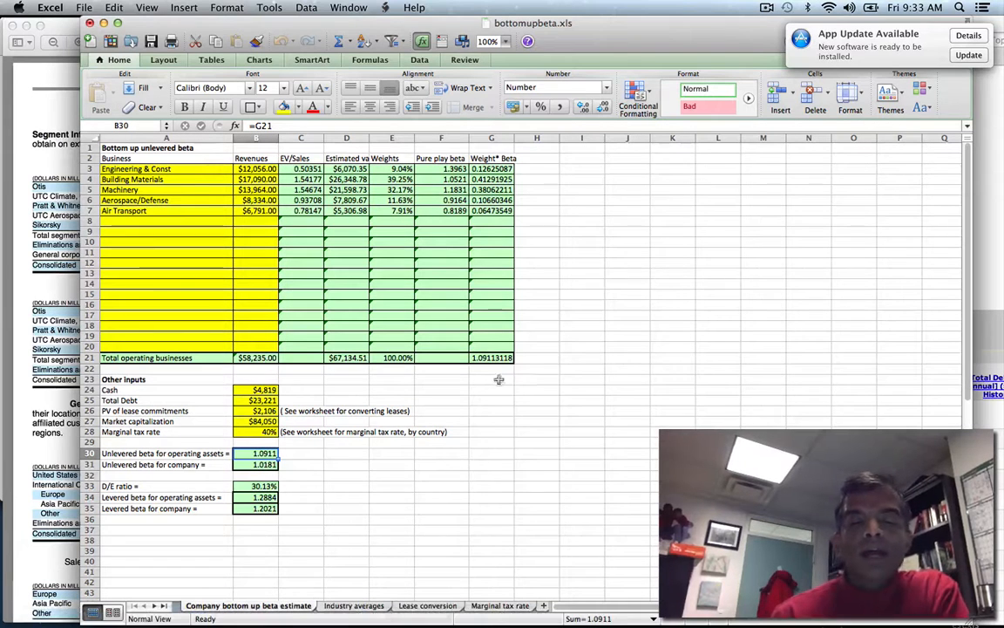
click(257, 464)
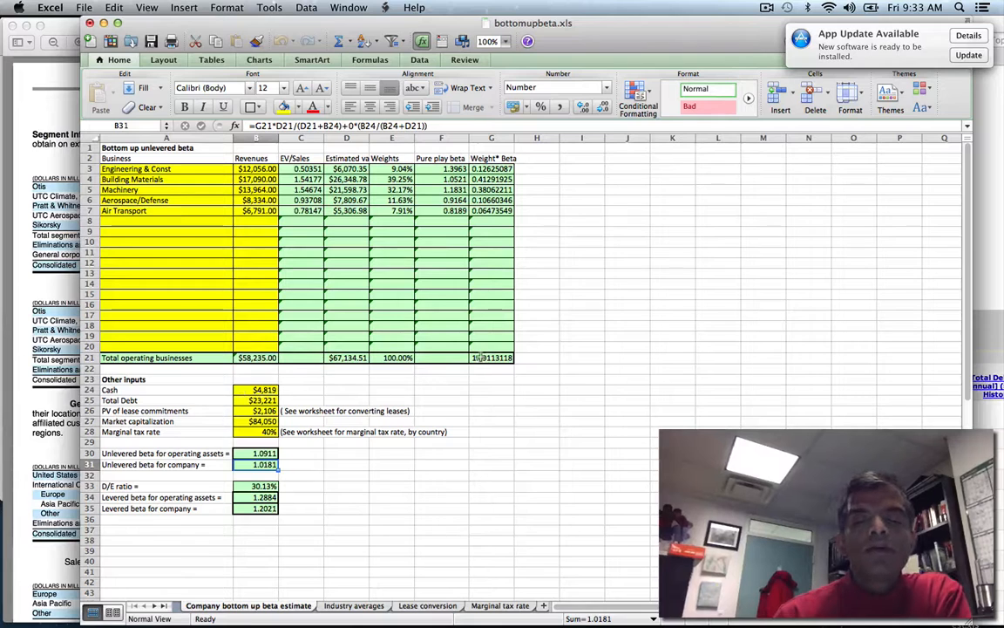
click(347, 357)
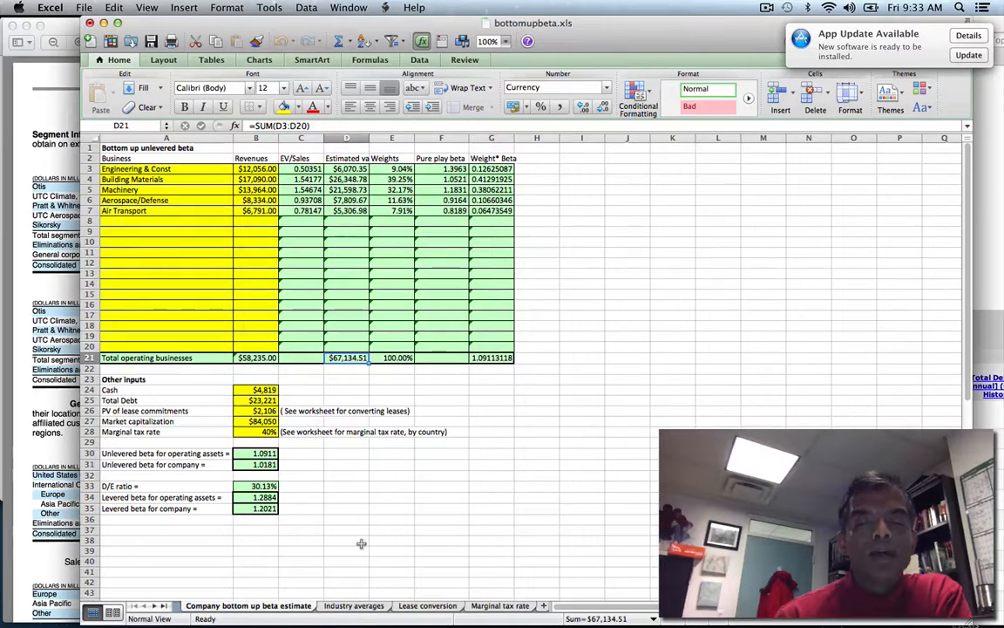
click(256, 390)
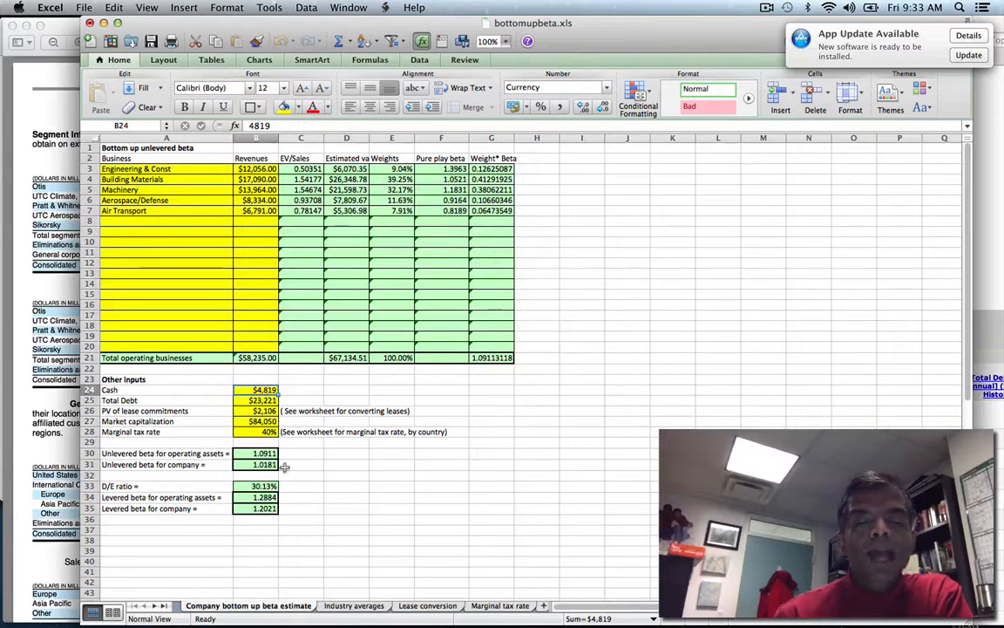
click(254, 454)
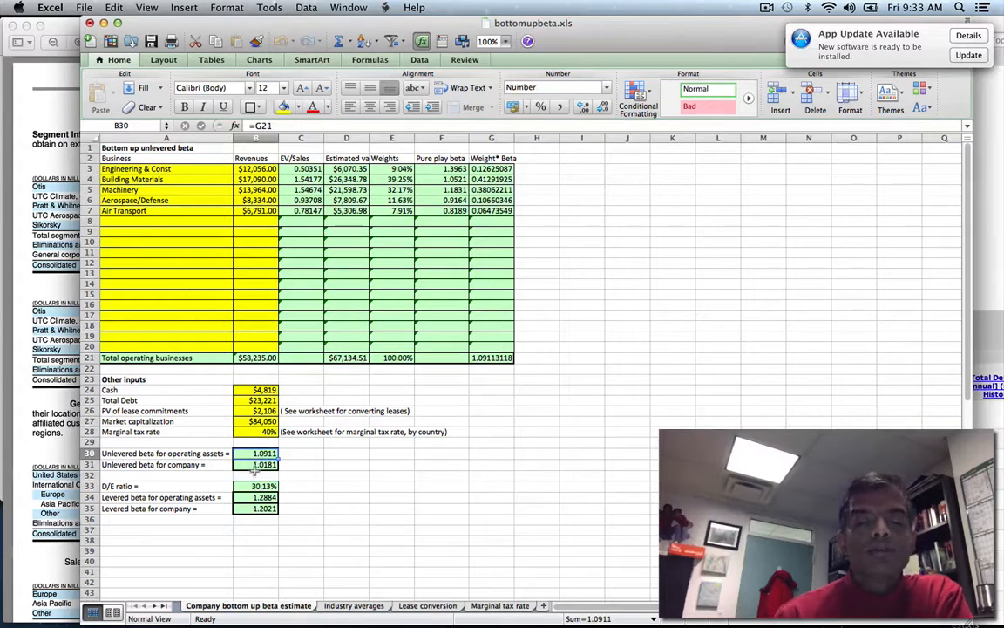
click(256, 464)
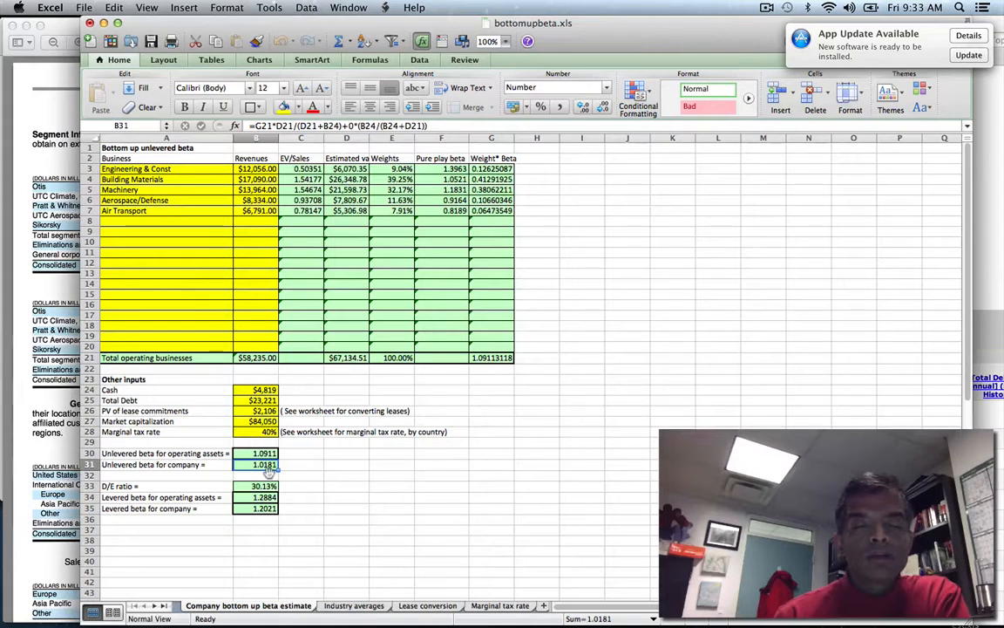
click(254, 484)
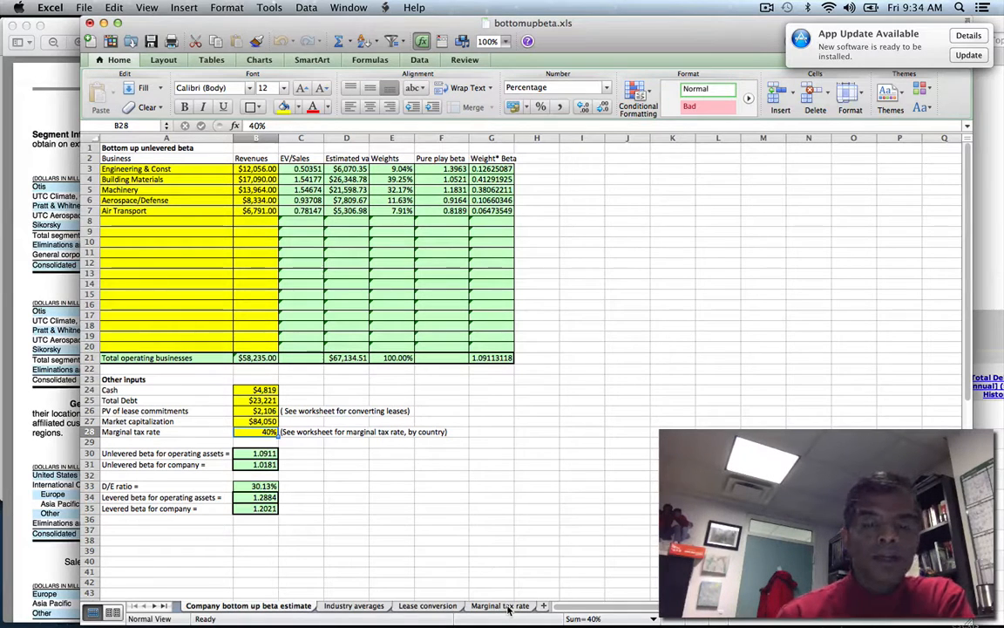
click(499, 605)
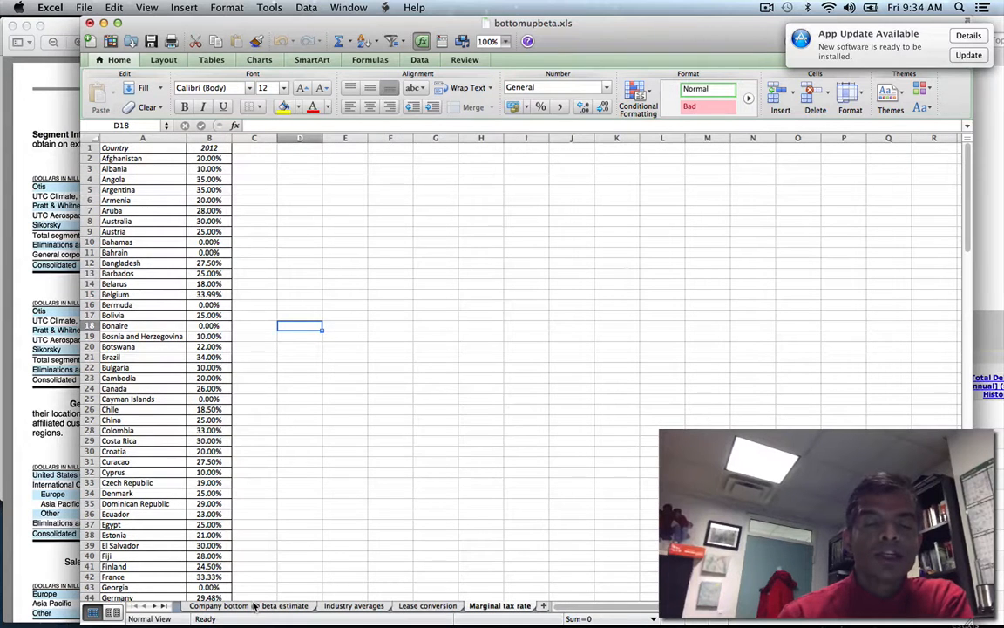
click(248, 605)
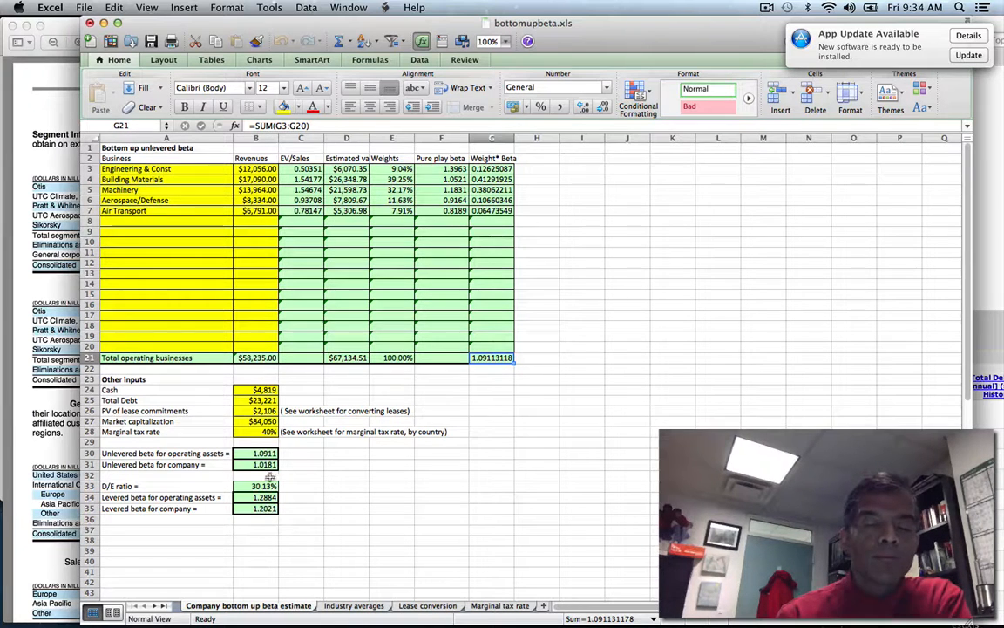
click(255, 464)
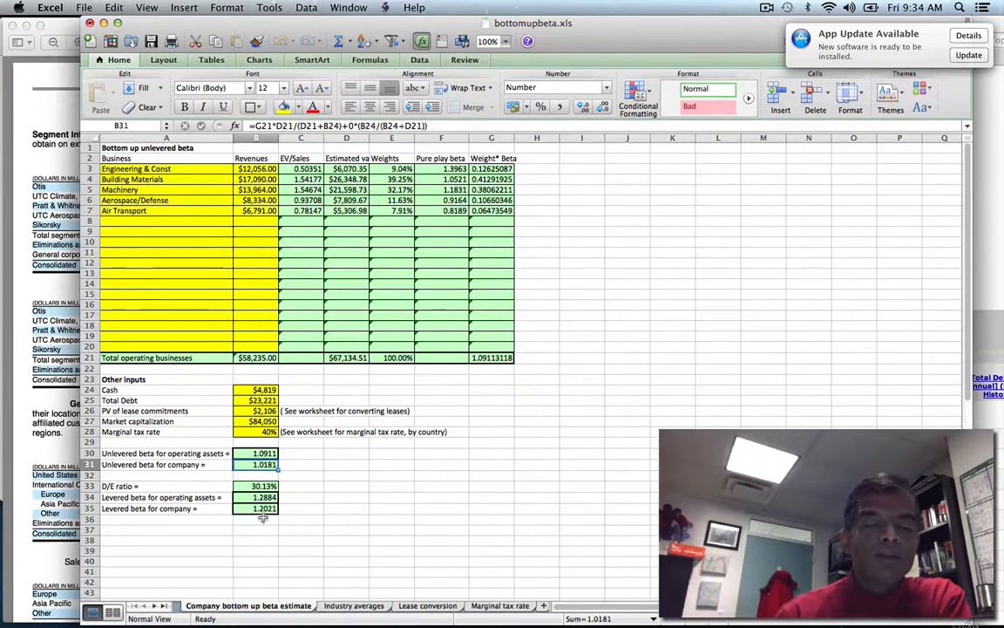
click(263, 509)
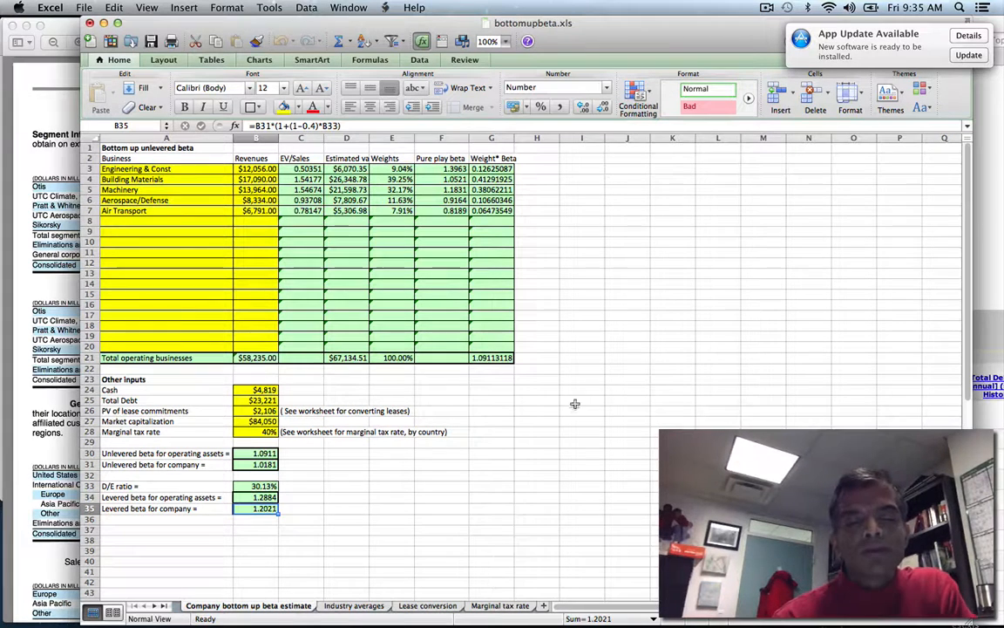
mouse_move(571, 484)
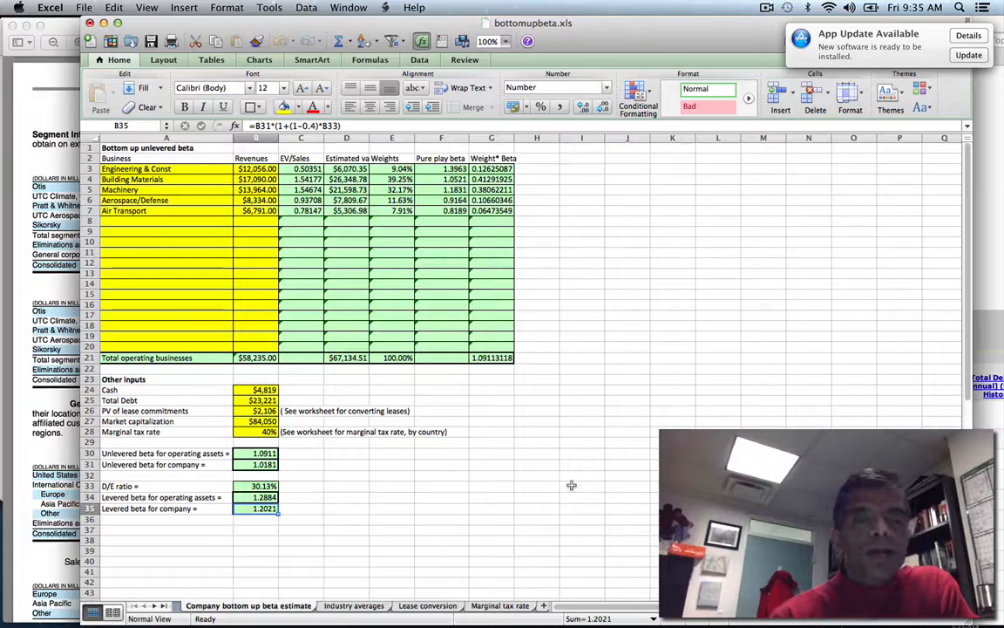
mouse_move(565, 492)
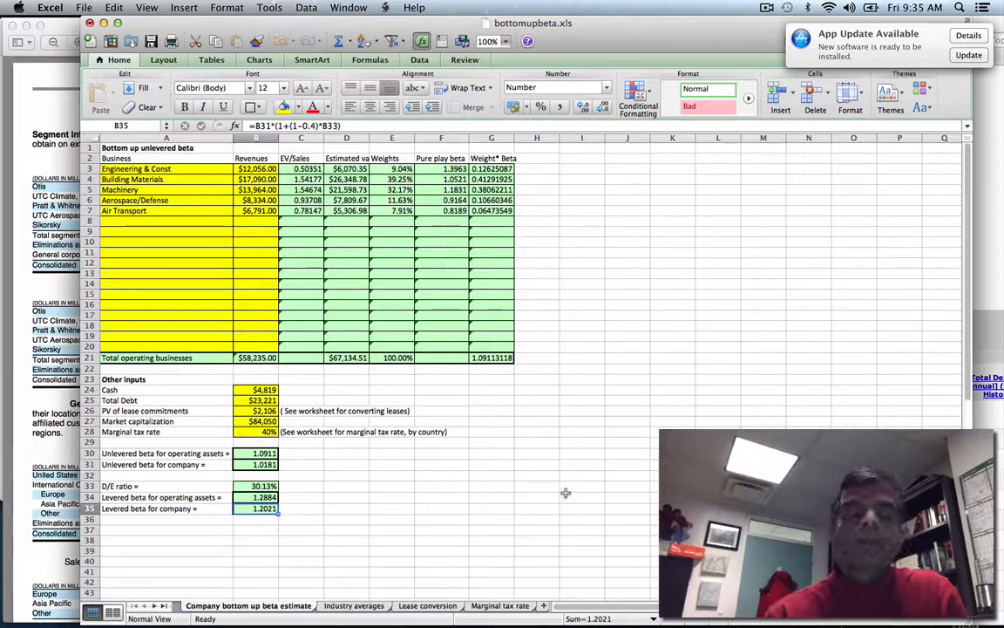